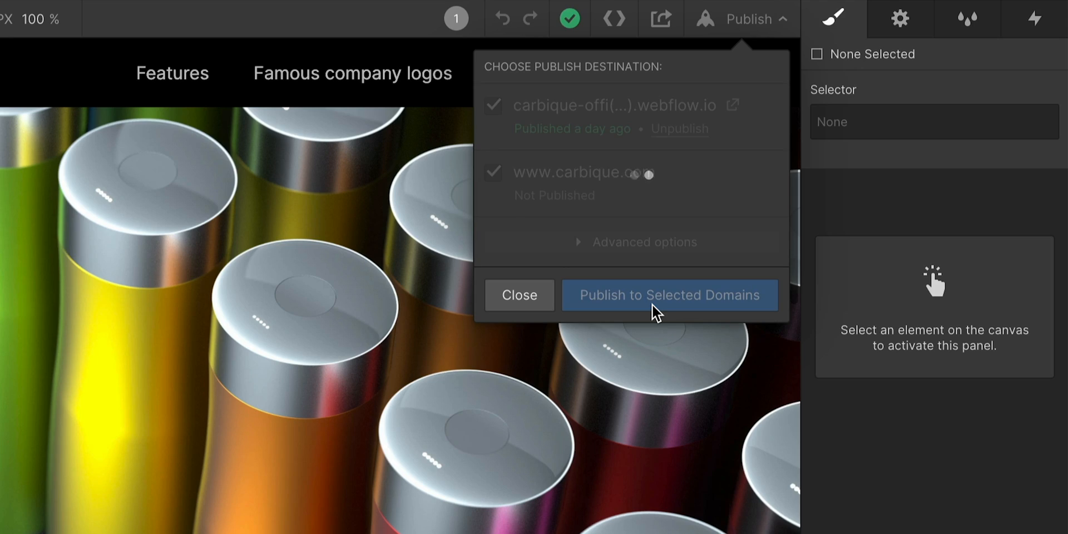
- From the Publish menu, go to the Custom Domains section of the hosting settings
left_click(670, 295)
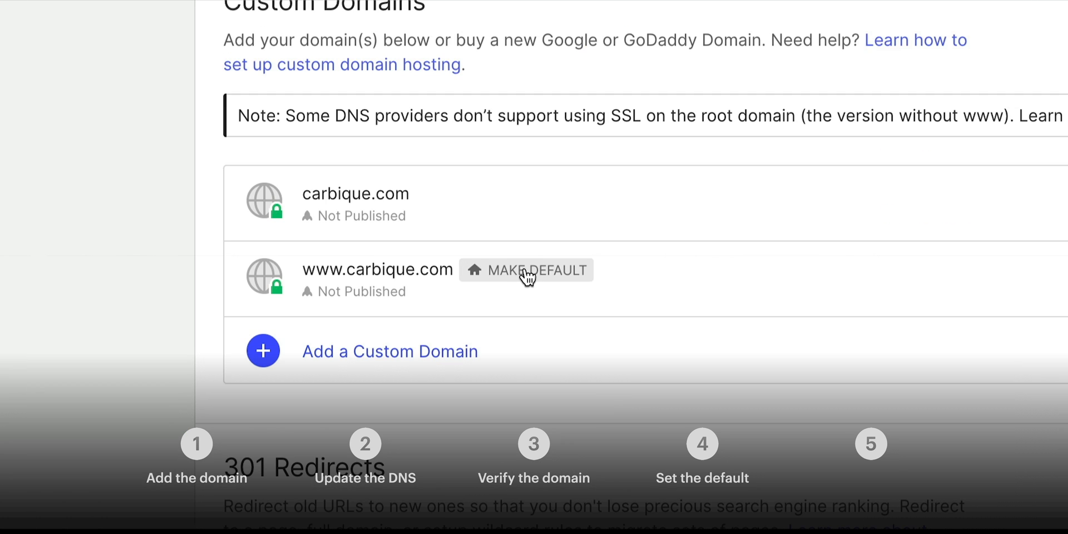
mouse_move(541, 276)
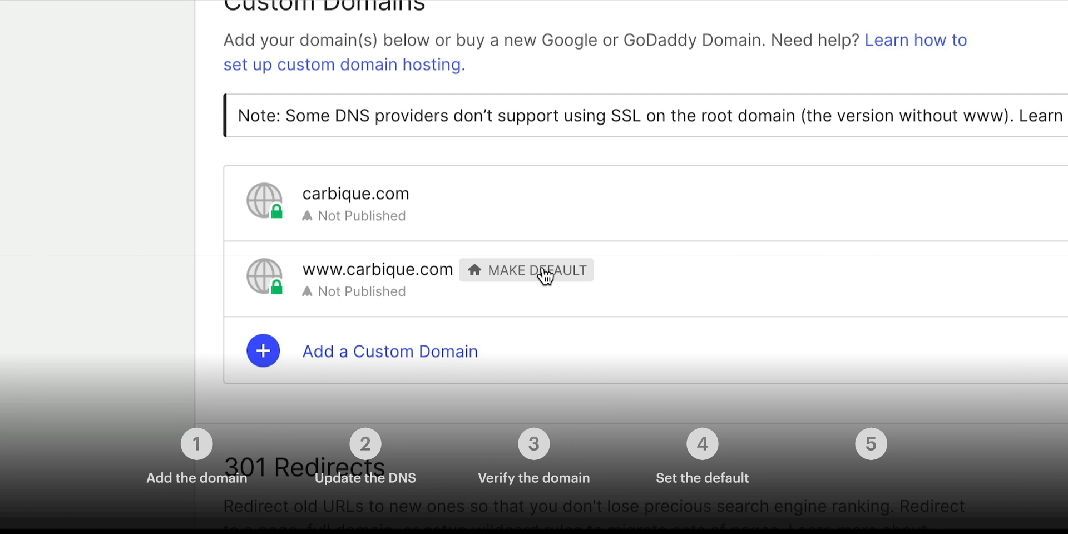
left_click(526, 270)
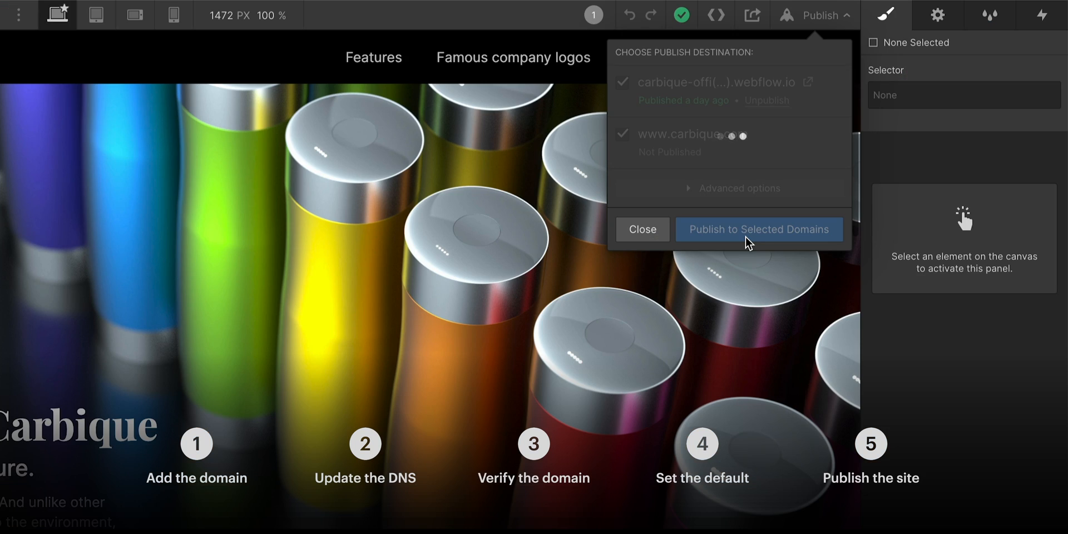
left_click(641, 228)
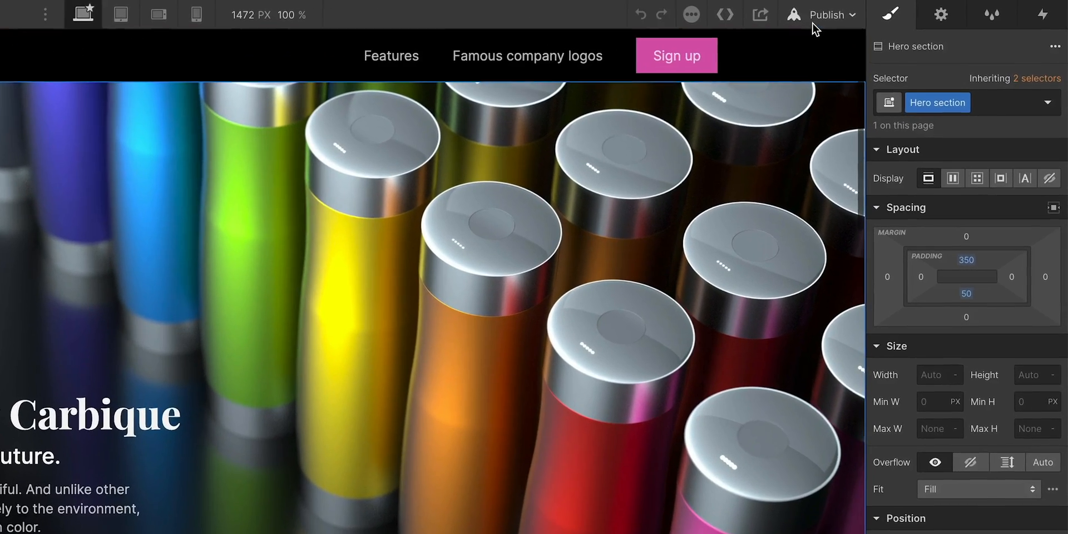
left_click(827, 14)
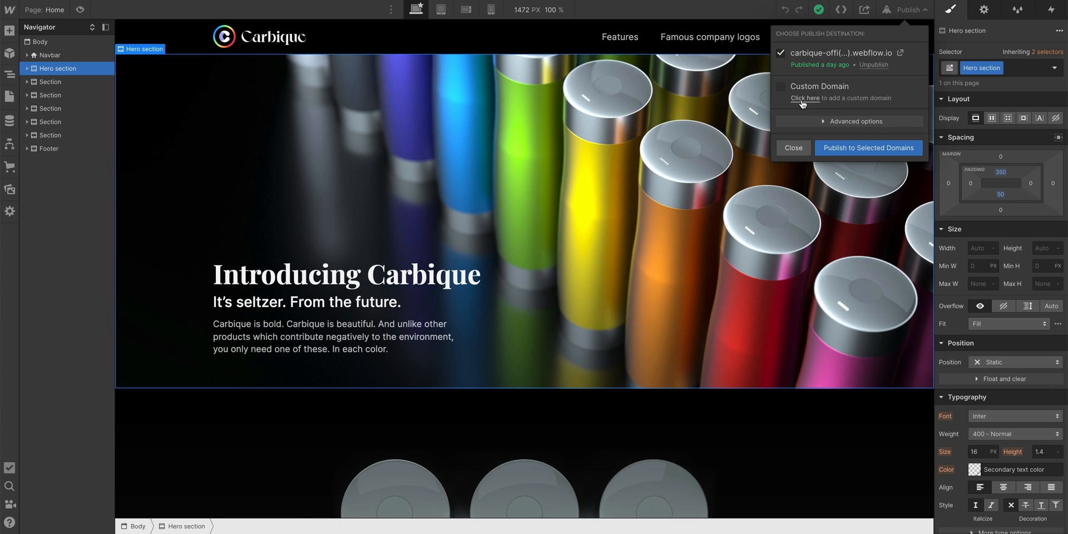
left_click(804, 97)
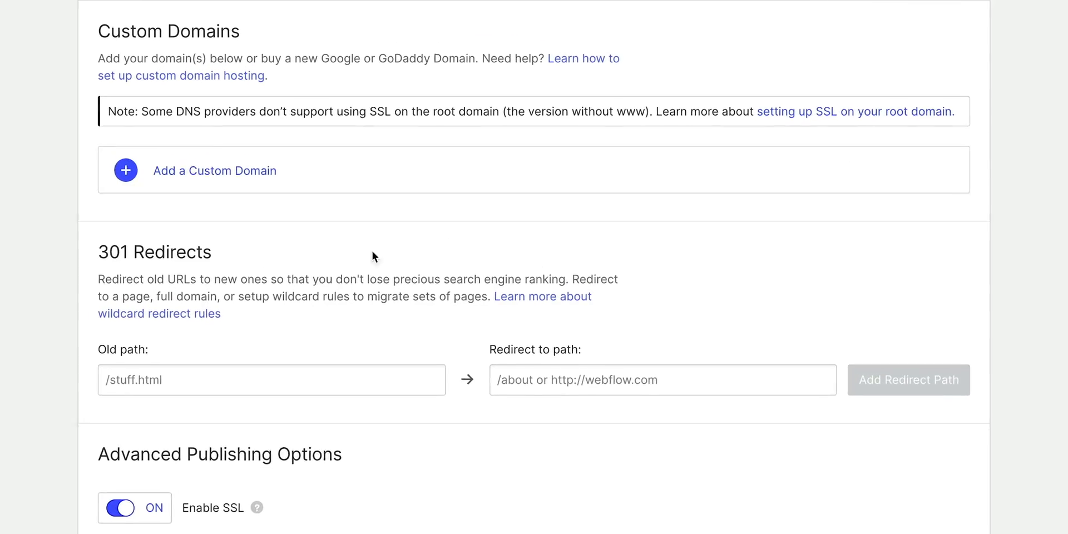
- Add carbique.com as an existing domain and choose to connect it manually
left_click(215, 170)
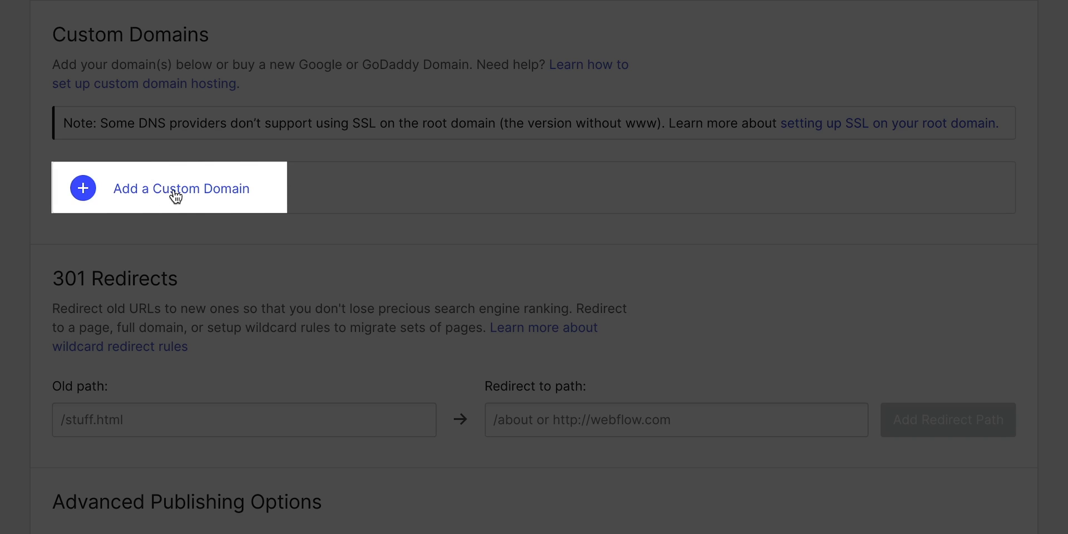
left_click(181, 188)
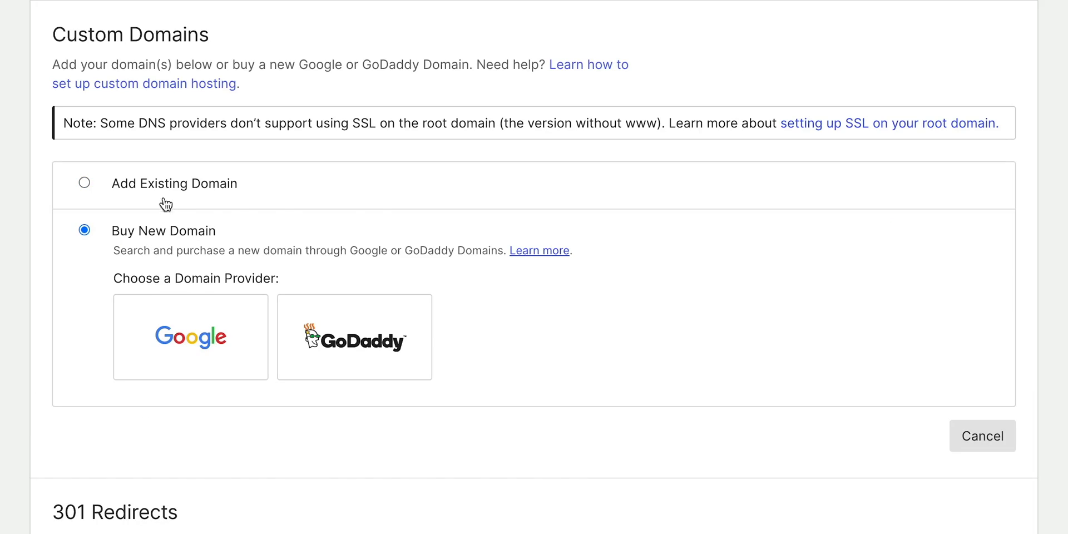
left_click(84, 182)
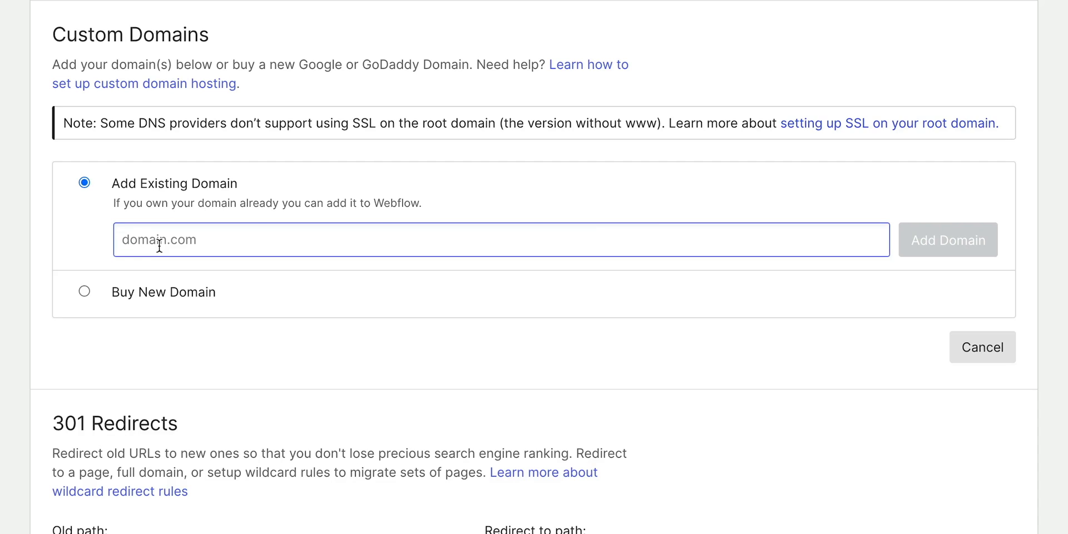
type("carbique.com")
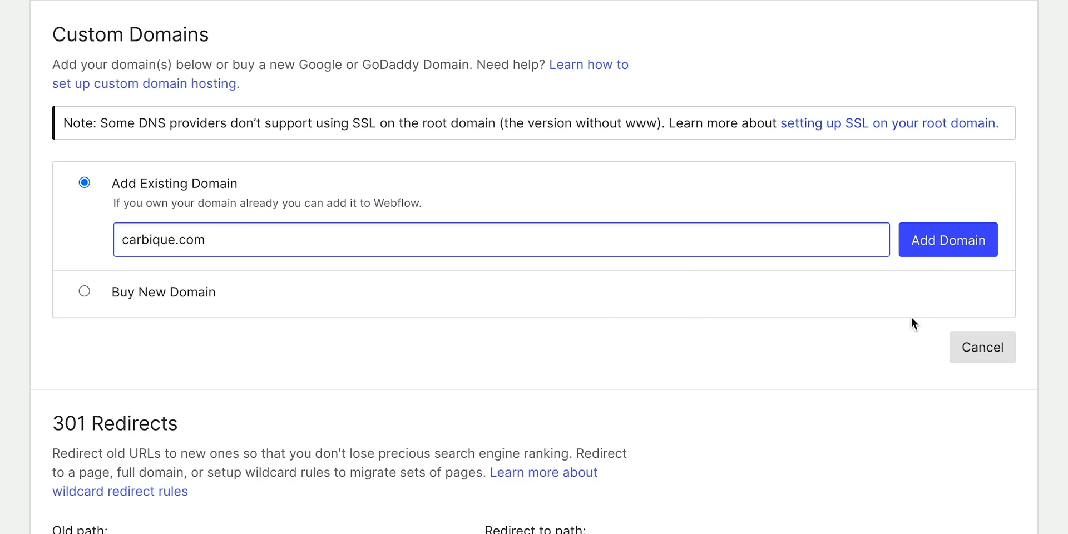
left_click(948, 240)
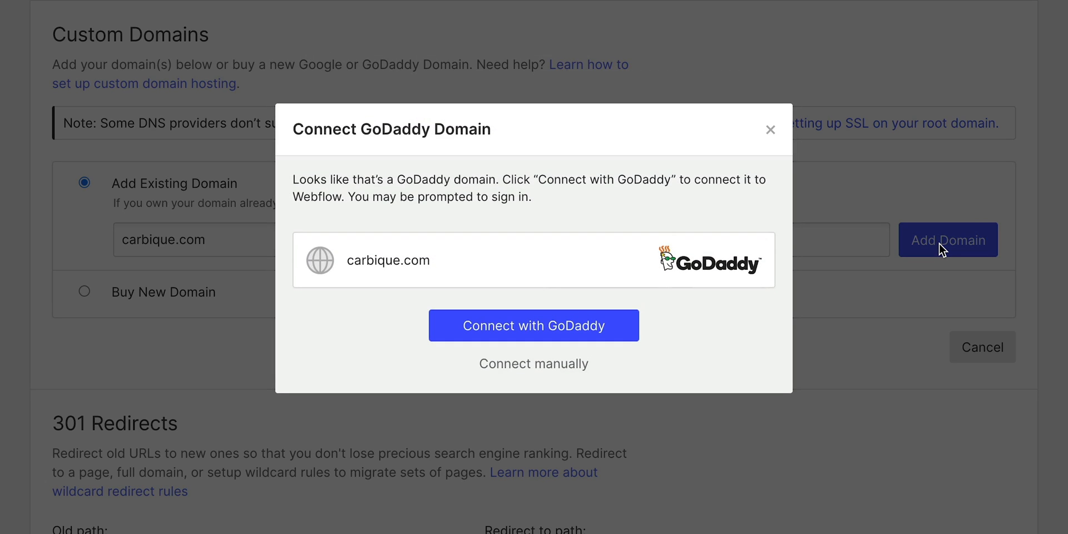
mouse_move(534, 364)
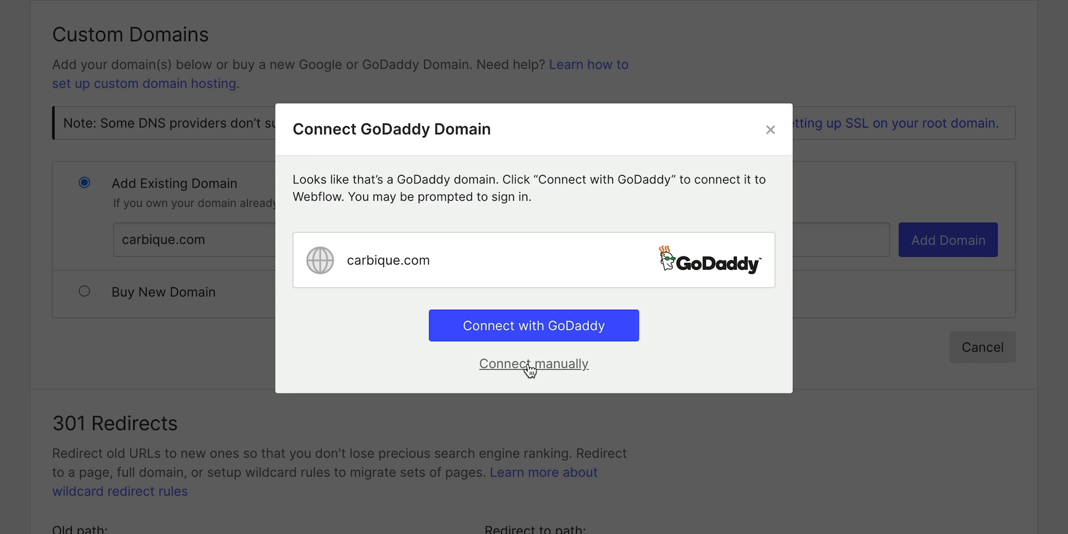
mouse_move(534, 325)
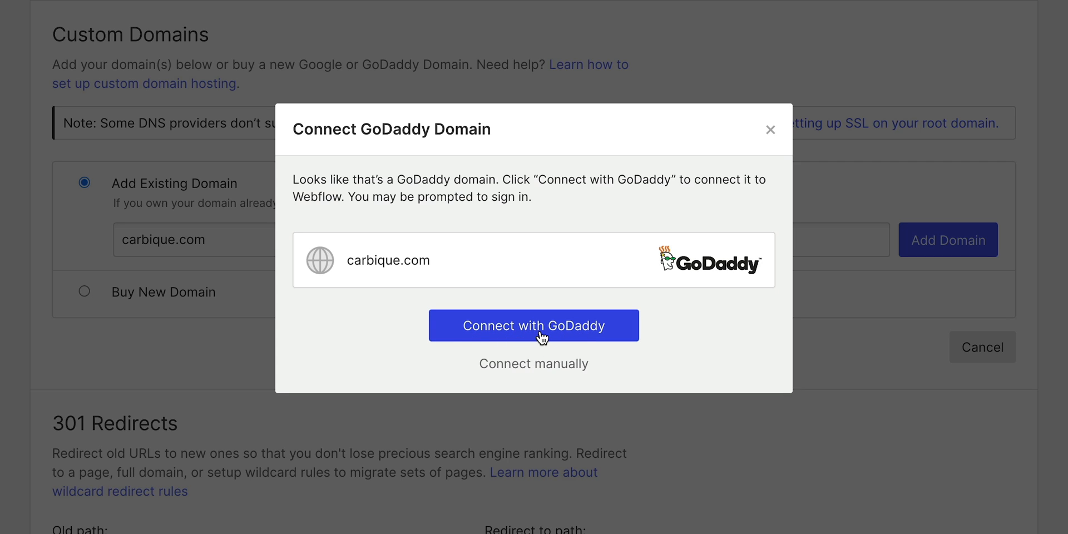
mouse_move(533, 352)
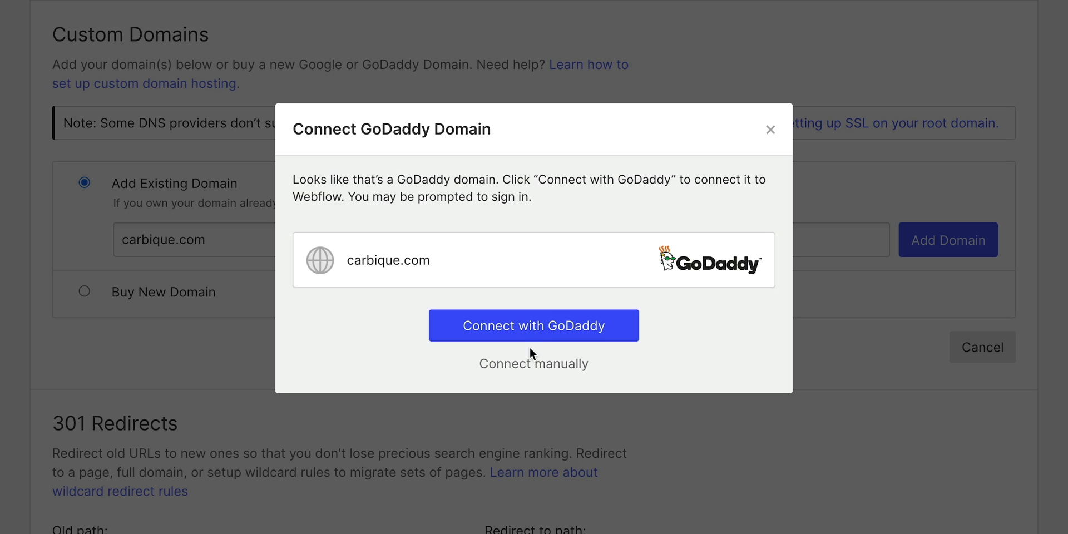
left_click(533, 325)
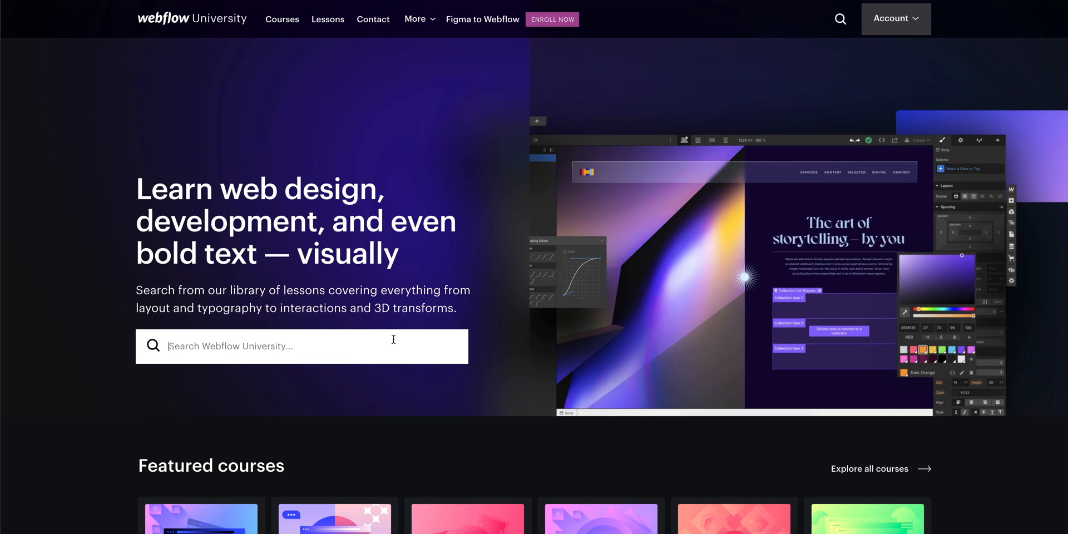
- Search Webflow University for 'custom domain'
type("custom domain")
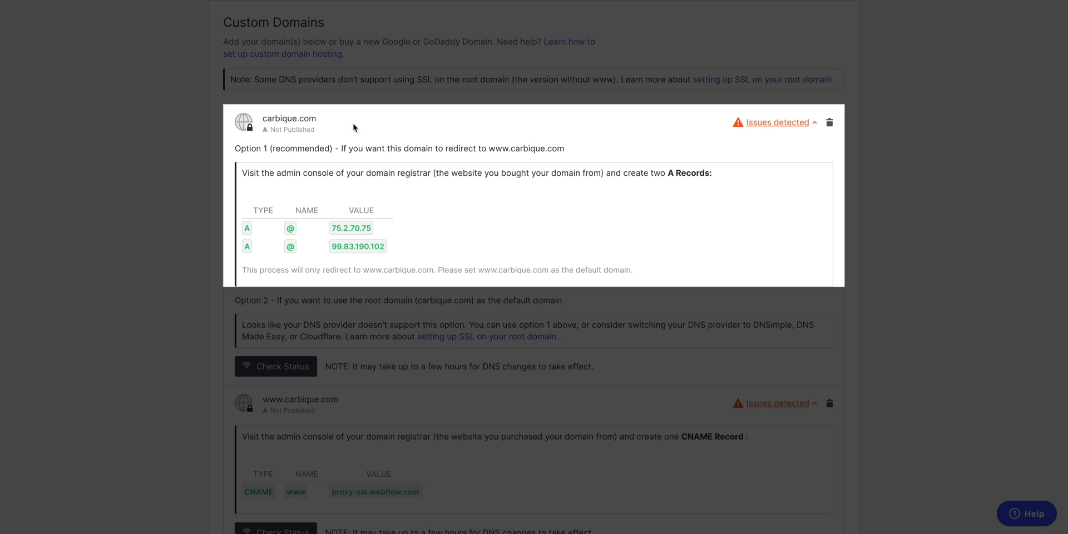
scroll("down", 3)
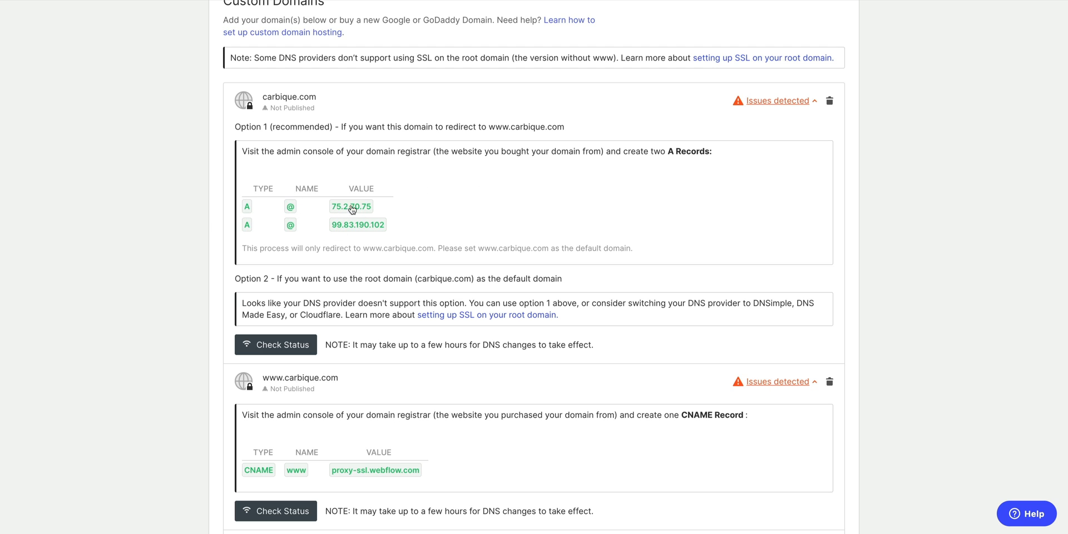
mouse_move(343, 176)
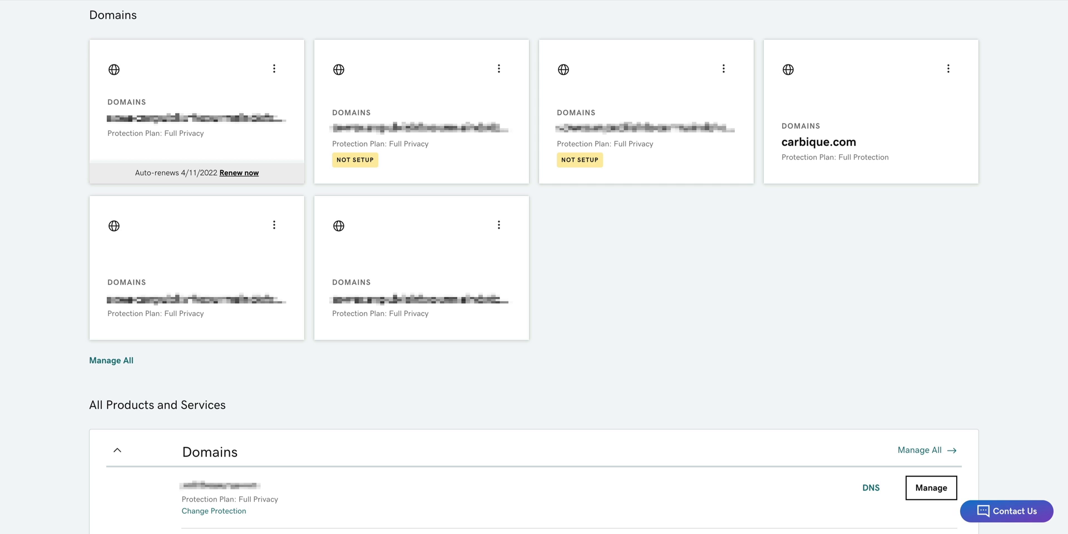
mouse_move(847, 131)
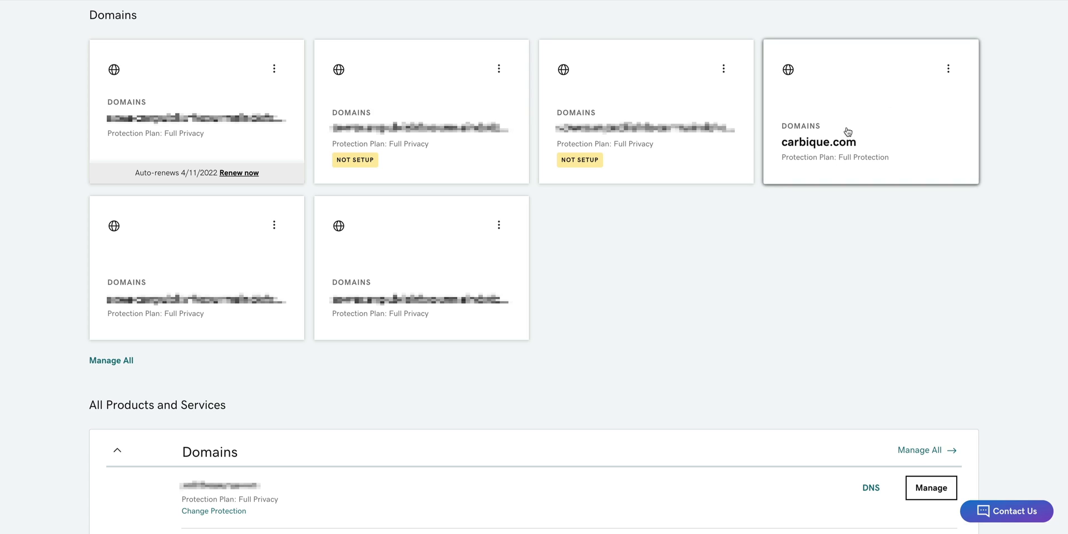
- Open GoDaddy's DNS management for carbique.com from its options menu
left_click(947, 69)
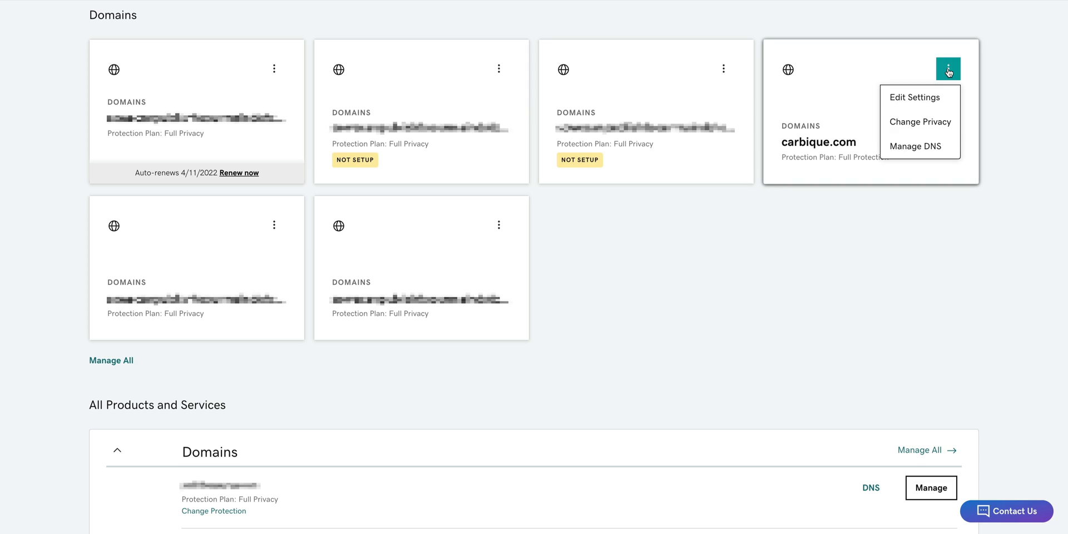
mouse_move(916, 146)
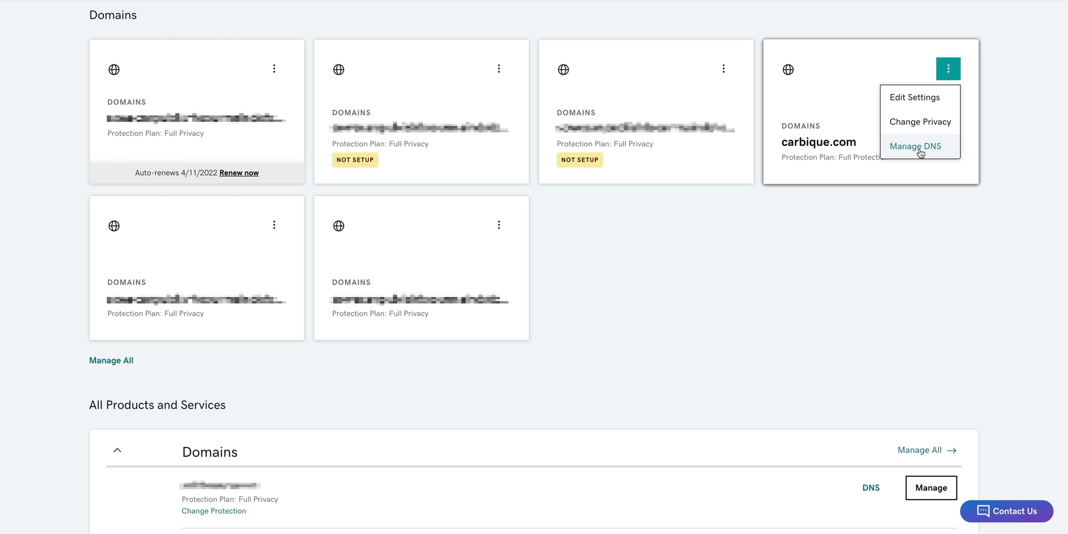
left_click(916, 145)
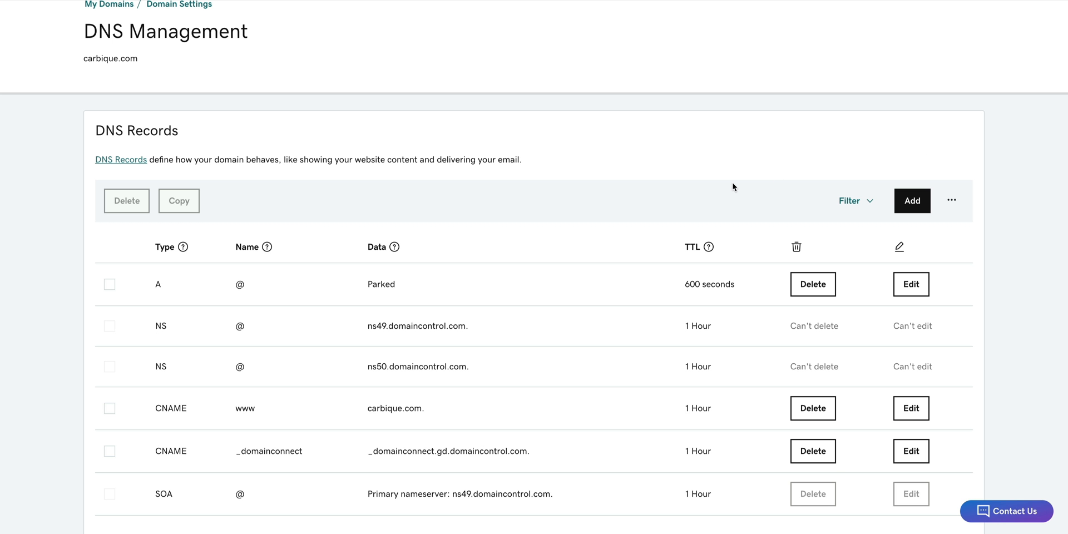
scroll("down", 3)
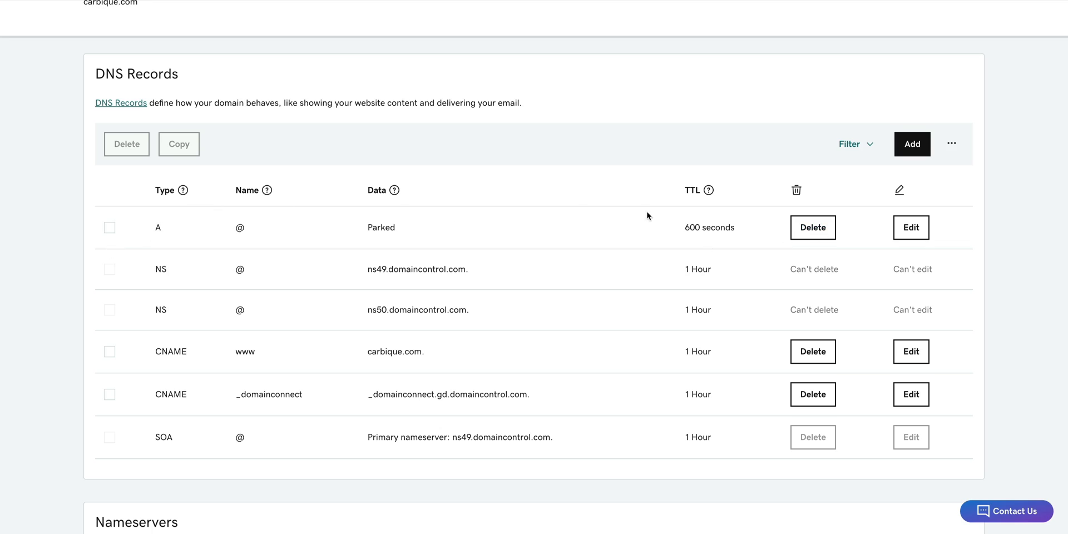
mouse_move(204, 235)
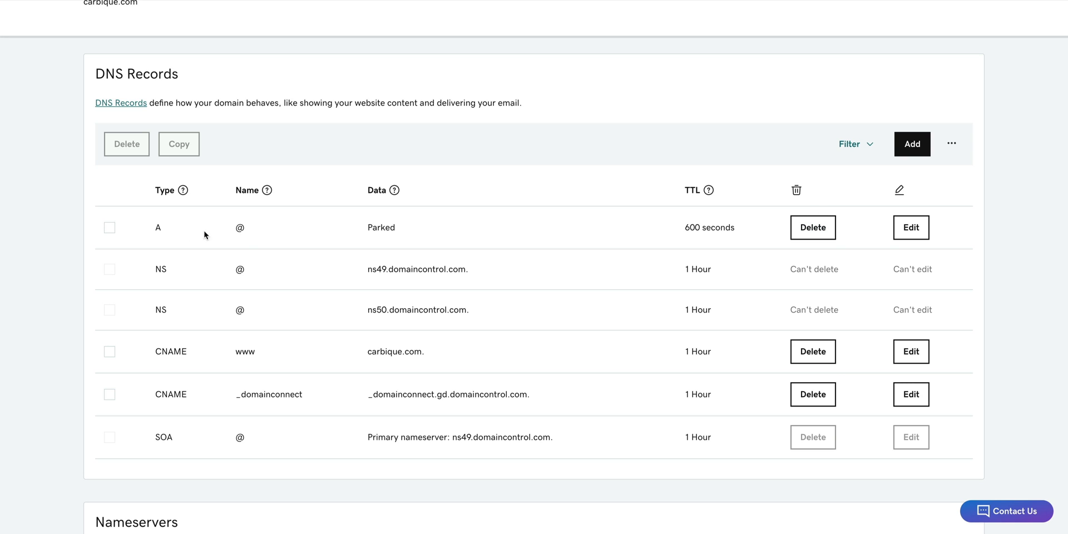
mouse_move(337, 240)
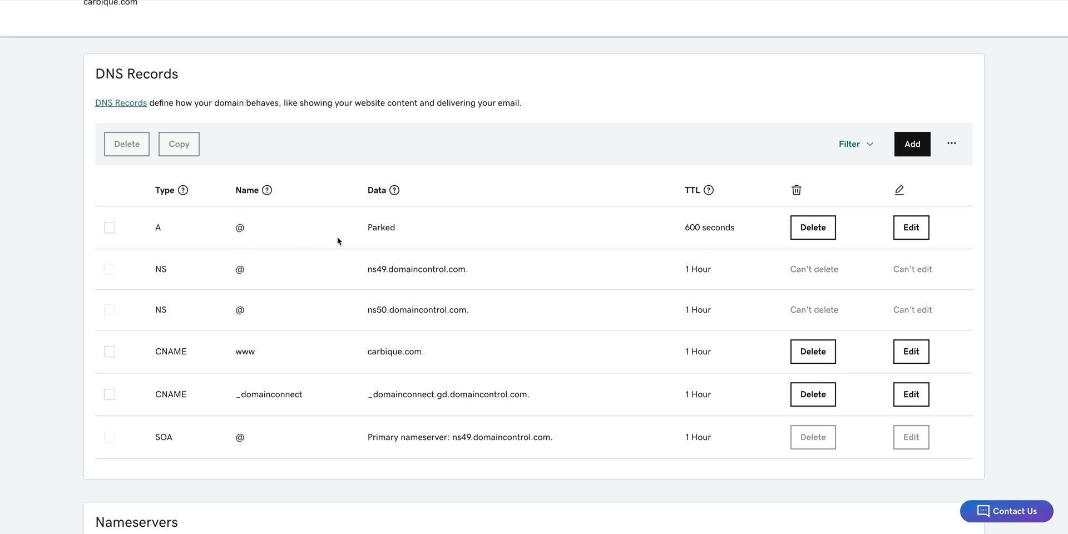
- Delete the parked A record and the www CNAME pointing to carbique.com
left_click(812, 227)
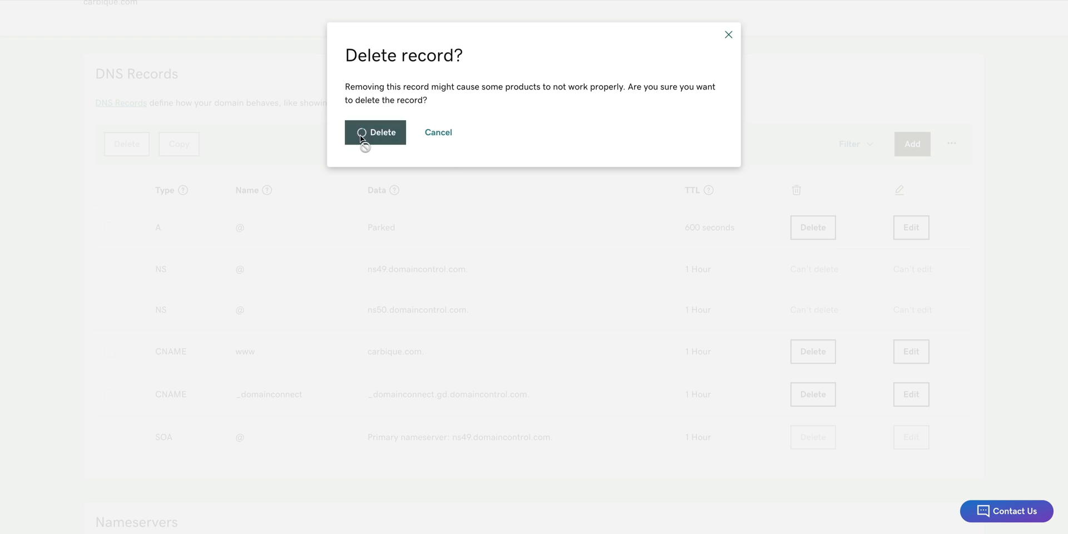
left_click(376, 133)
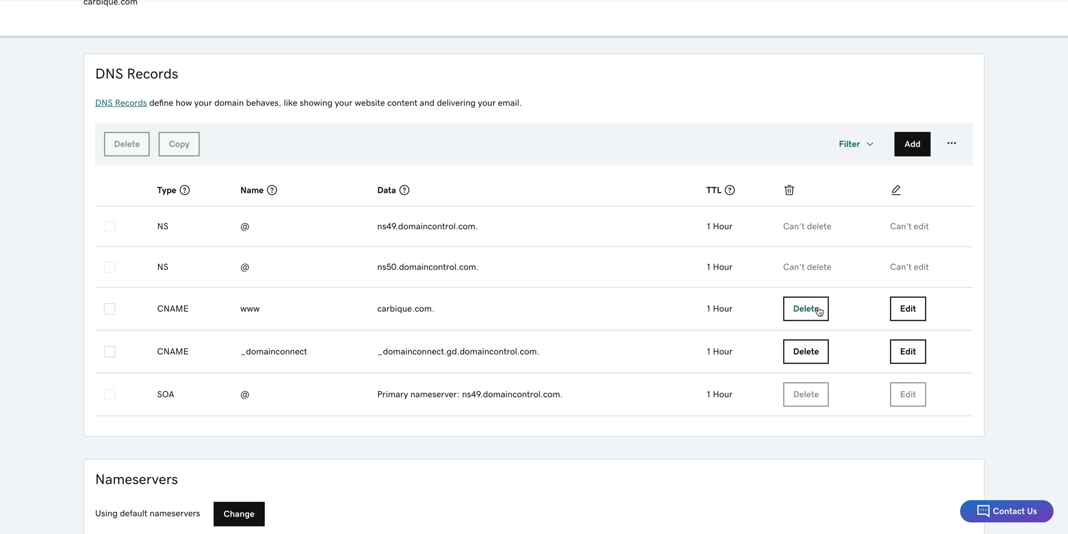
left_click(806, 309)
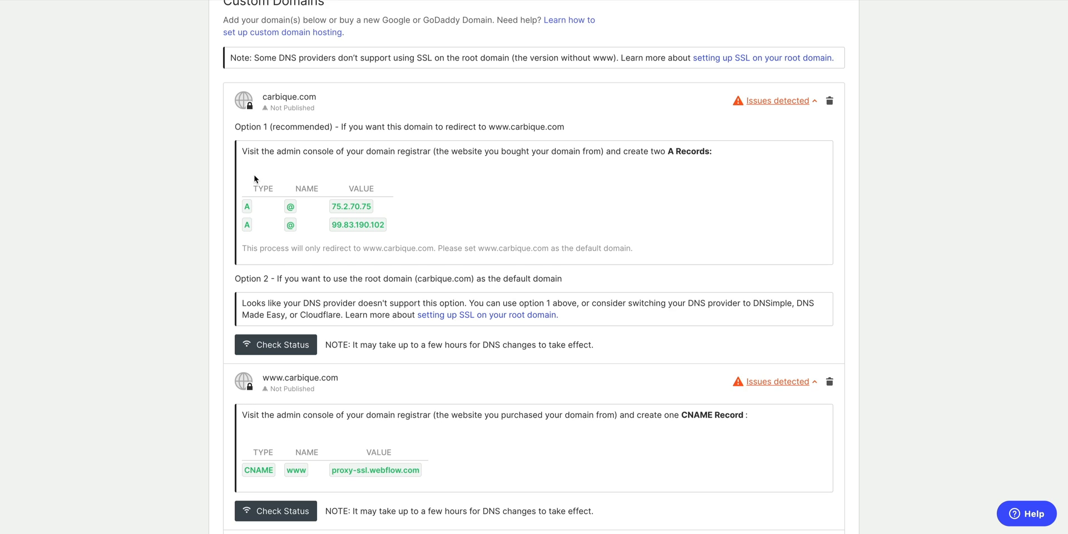
- Copy the A record value 75.2.70.75 from Webflow's DNS instructions
scroll("down", 3)
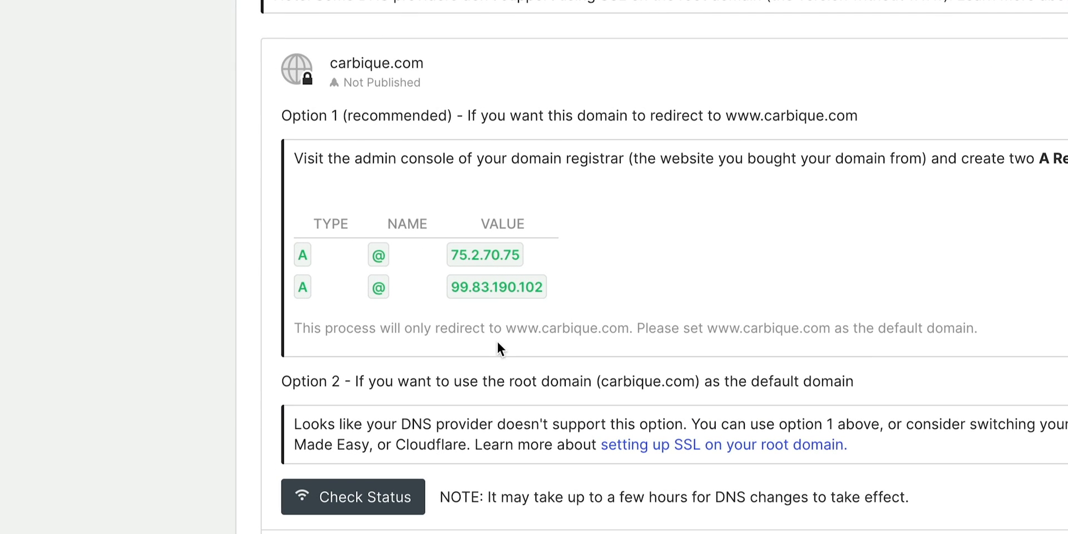
mouse_move(295, 268)
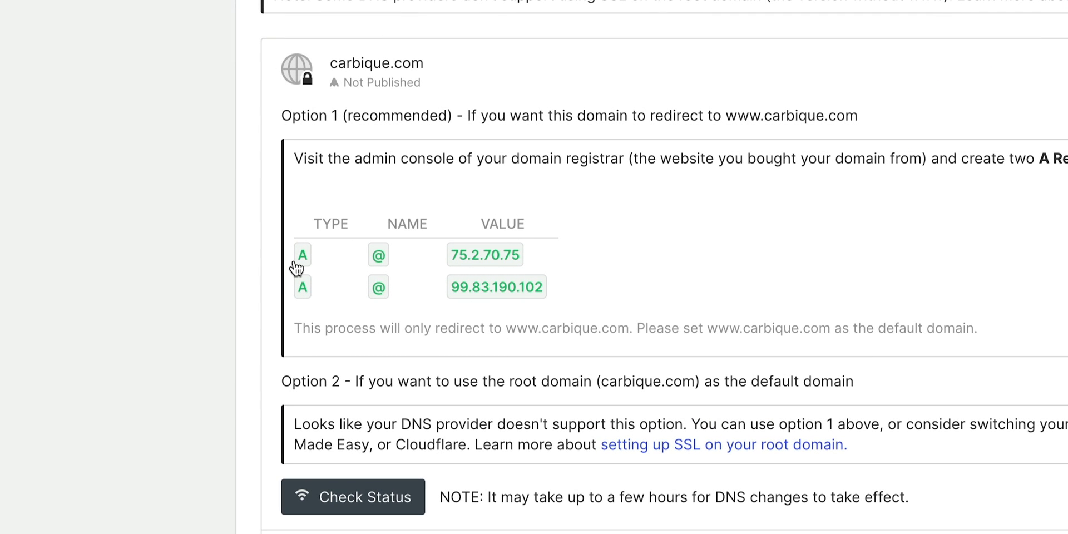
mouse_move(486, 263)
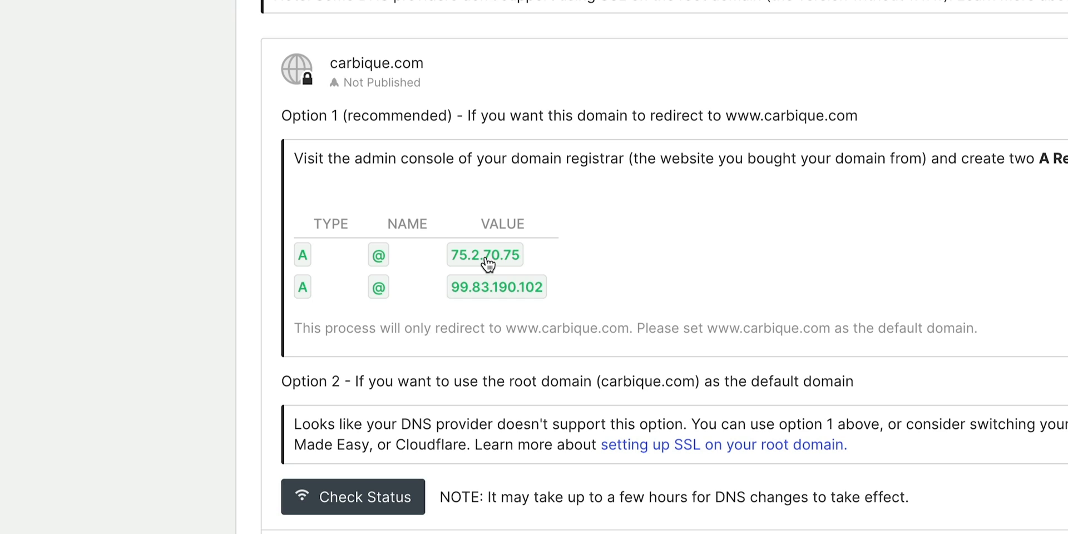
left_click(485, 254)
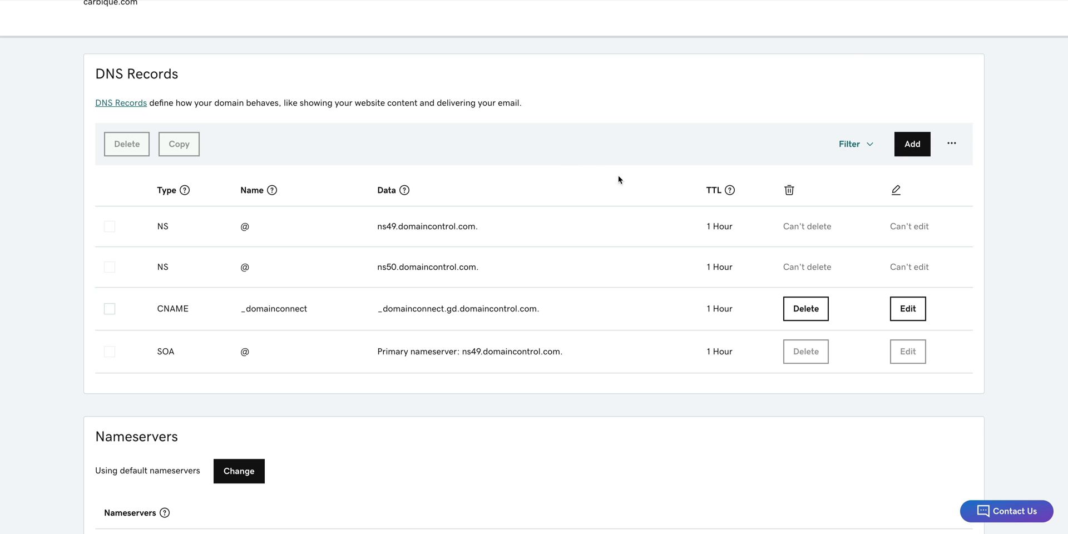
- Add an A record for @ pointing to 75.2.70.75
left_click(911, 143)
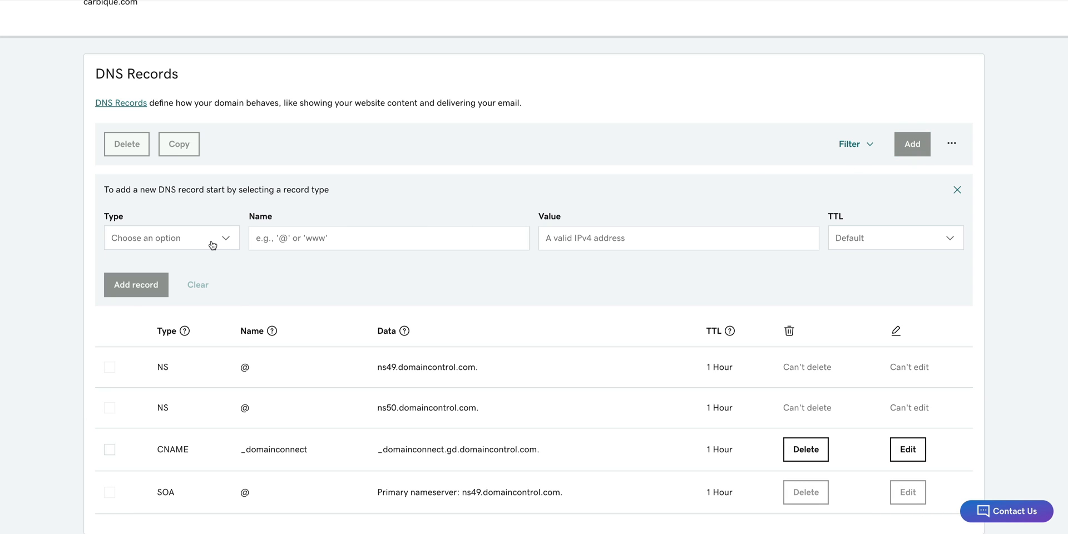
left_click(171, 237)
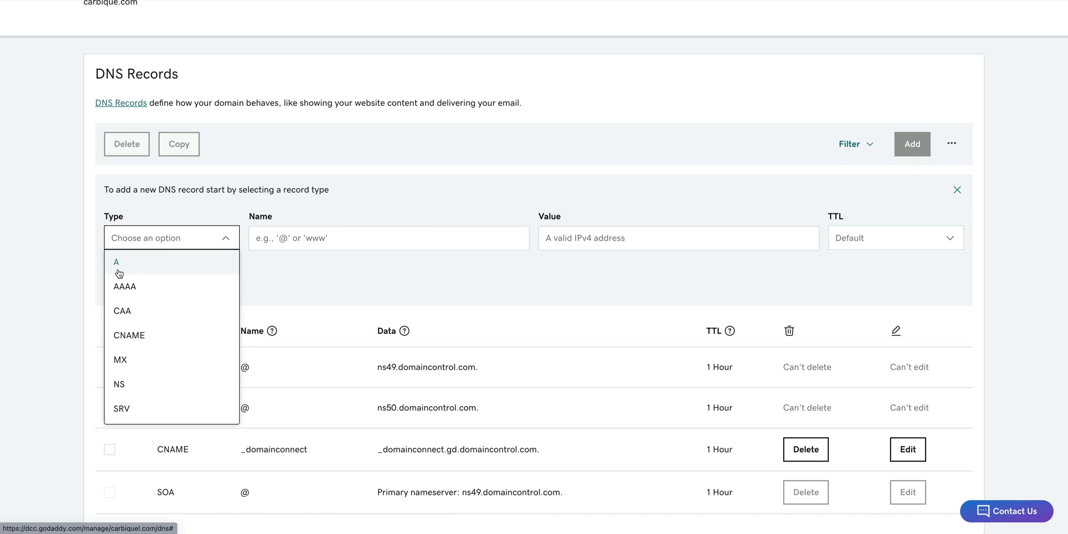
left_click(117, 262)
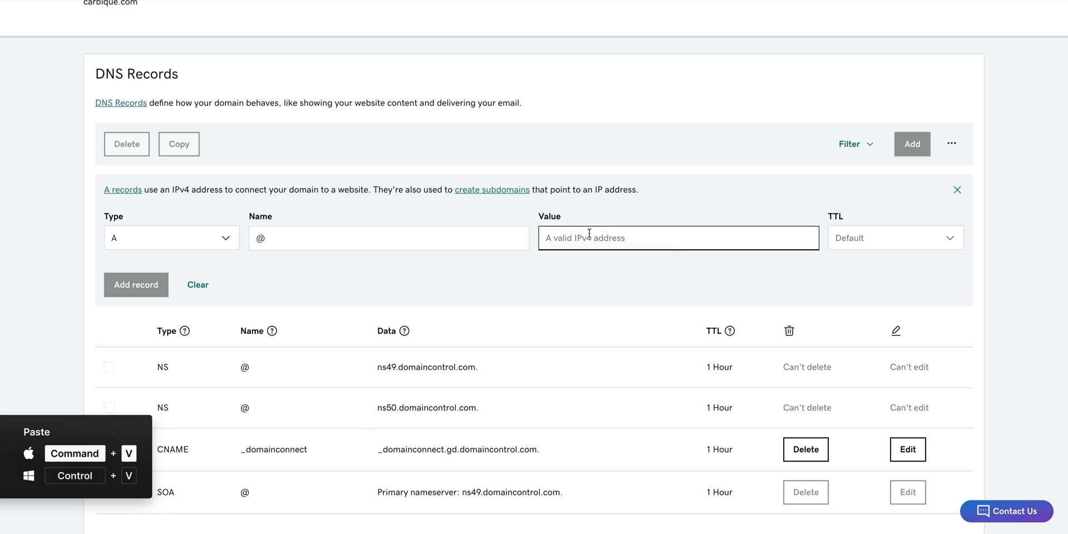
type("75.2.70.75")
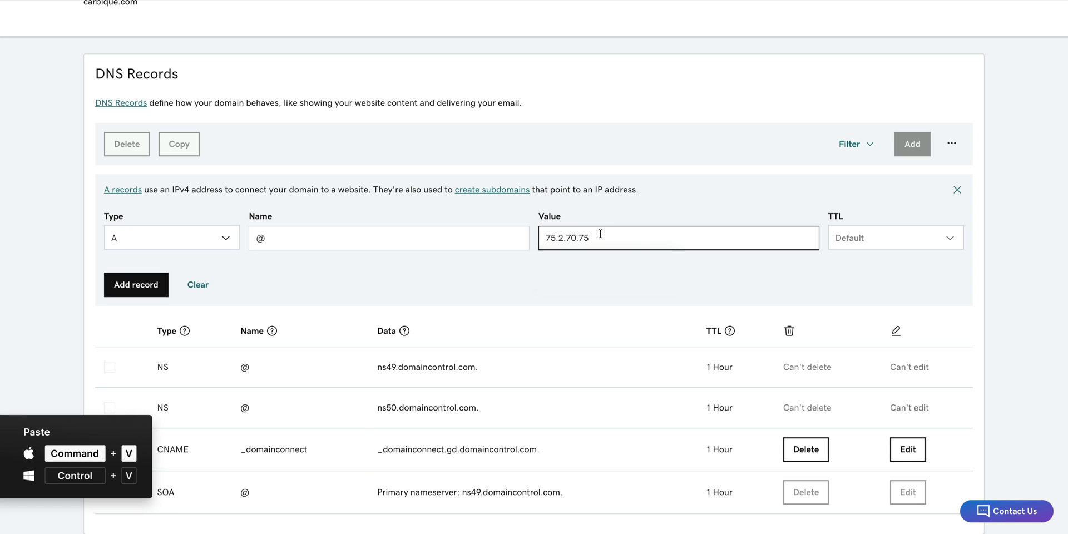
mouse_move(868, 243)
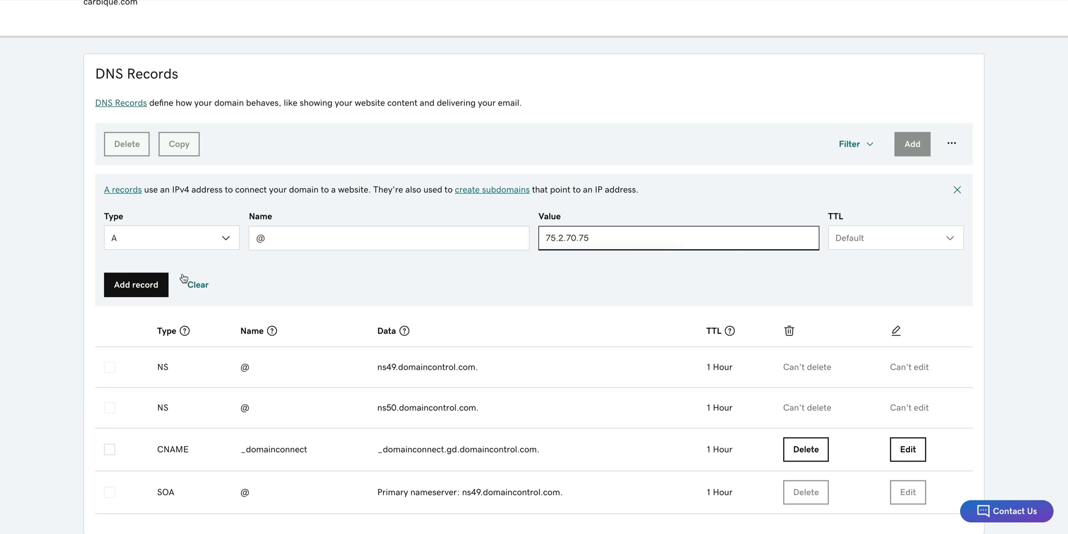
left_click(136, 284)
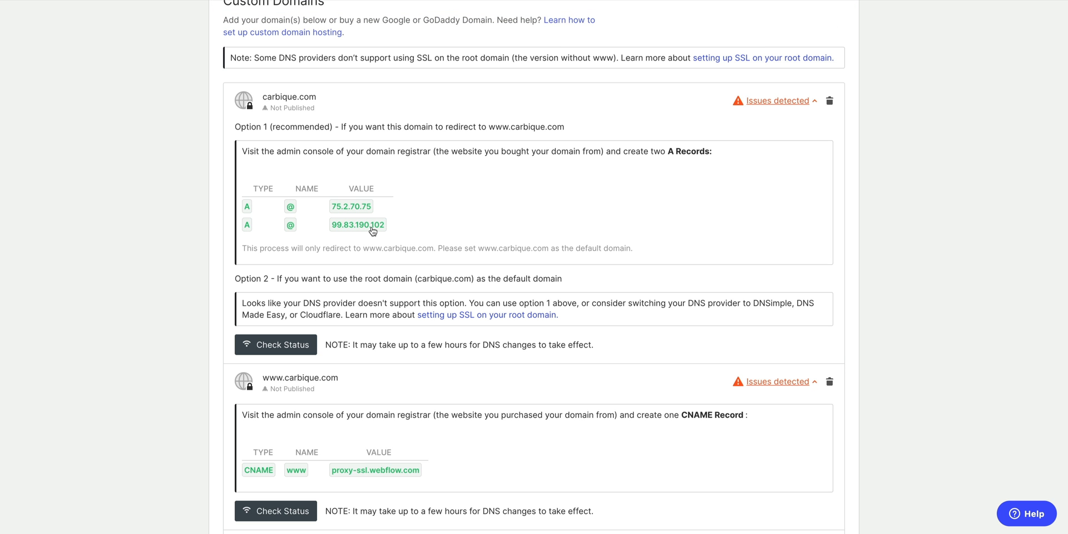
- Copy 99.83.190.102 from Webflow and add a second @ A record with it
left_click(358, 225)
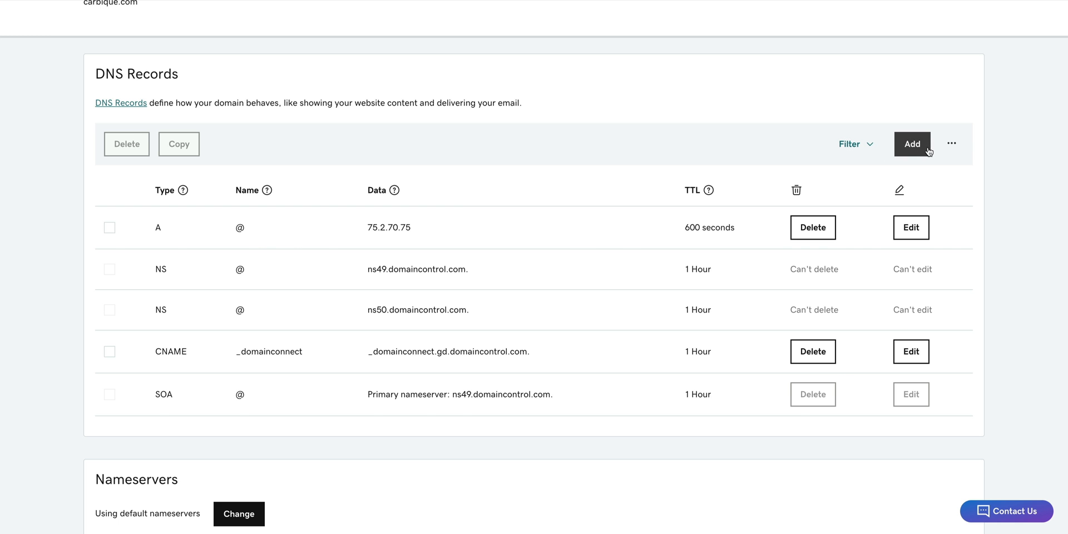
left_click(911, 144)
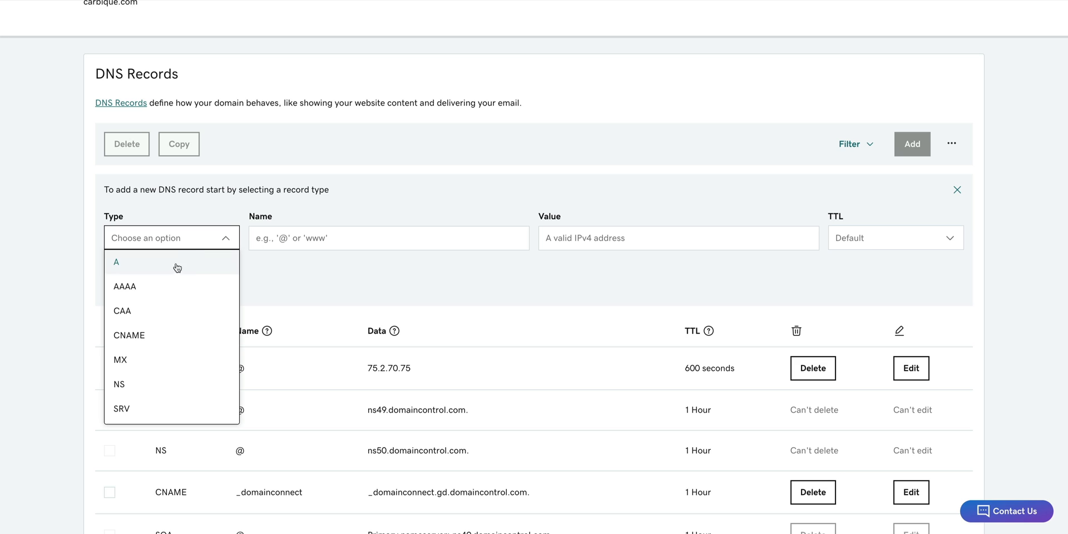
left_click(116, 262)
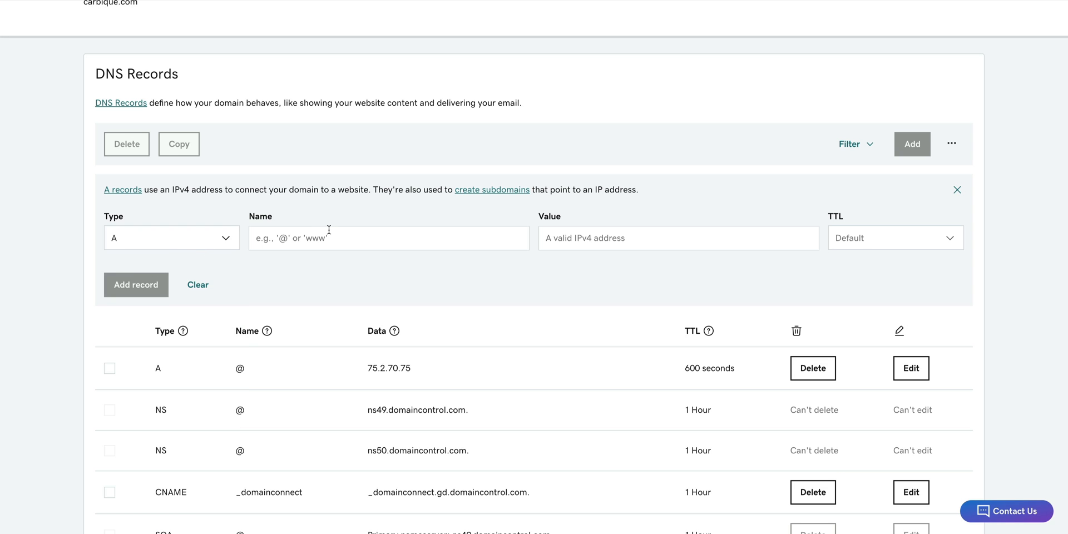
type("@")
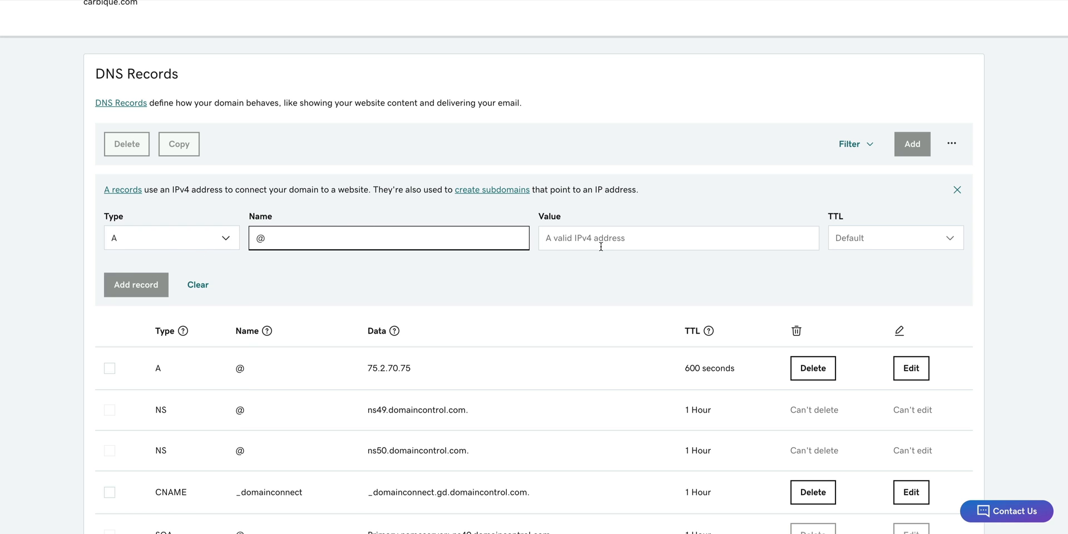
type("99.83.190.102")
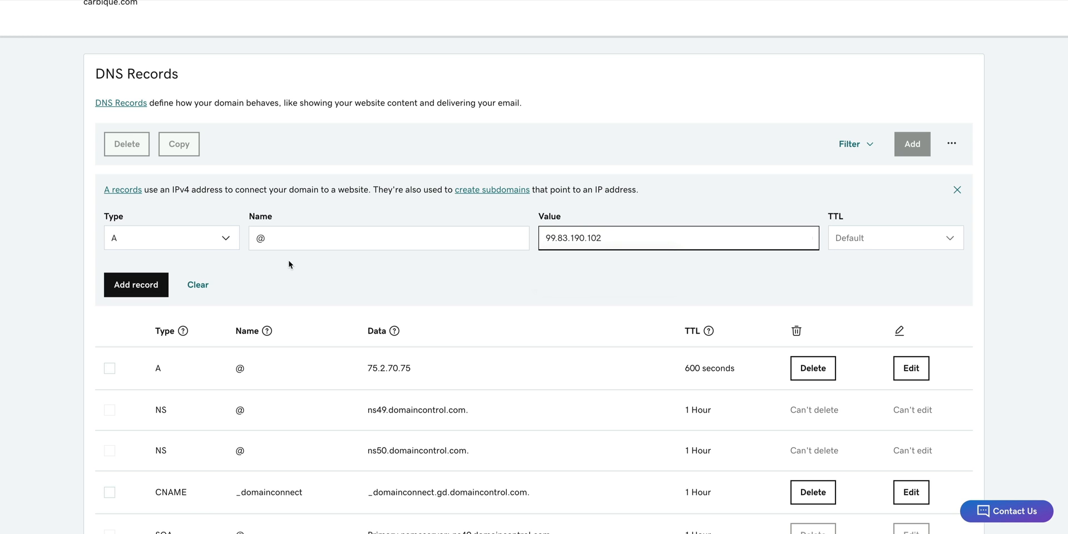
left_click(135, 285)
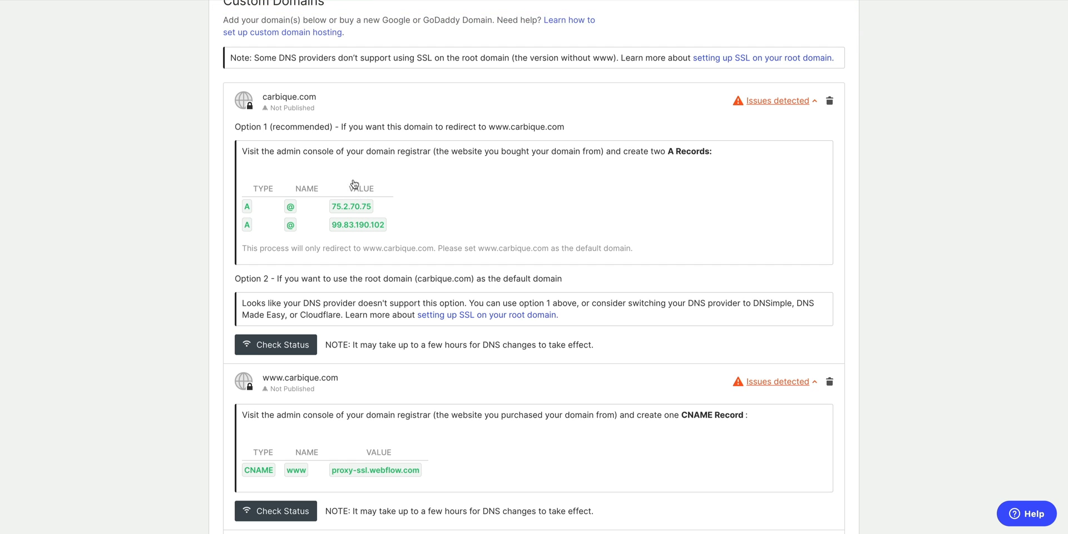
mouse_move(328, 100)
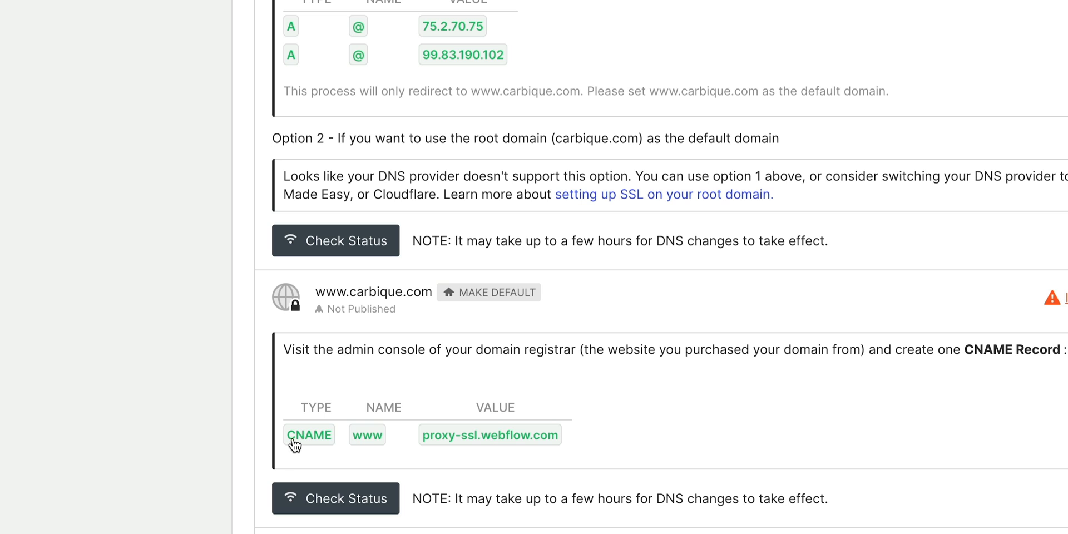
mouse_move(327, 443)
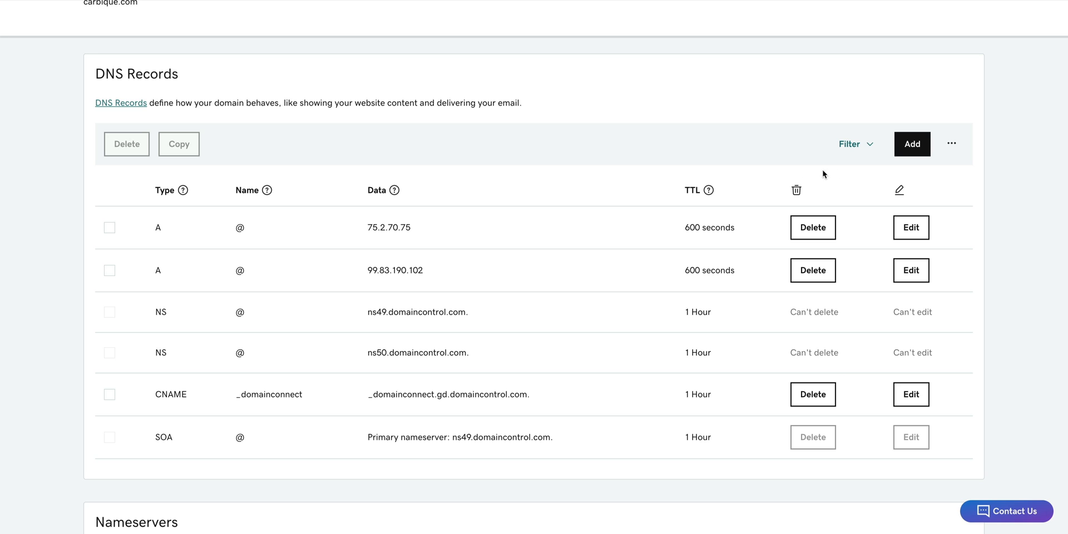
- Fill in a new CNAME record named www with value proxy-ssl.webflow.com
left_click(911, 143)
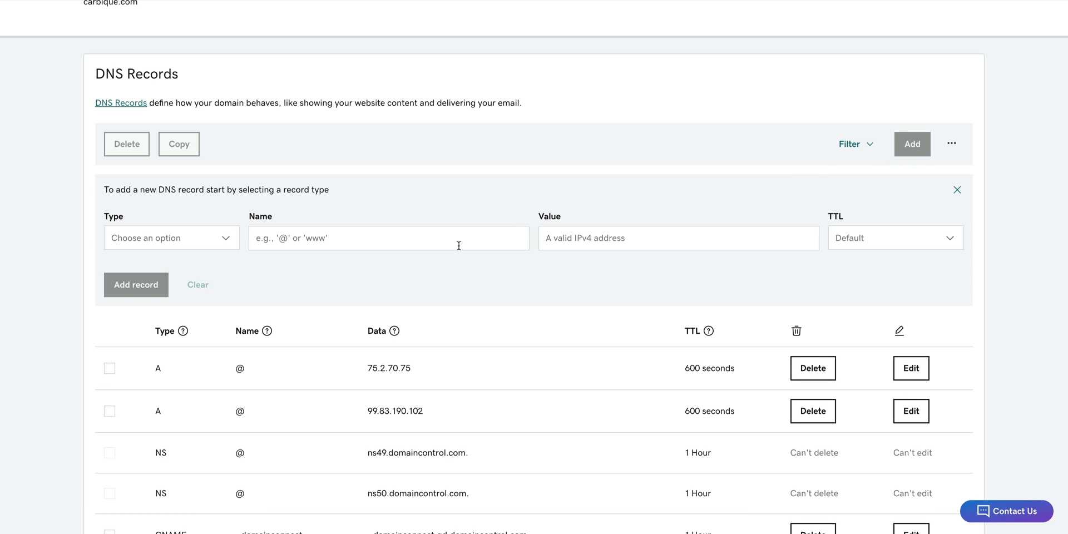
left_click(171, 237)
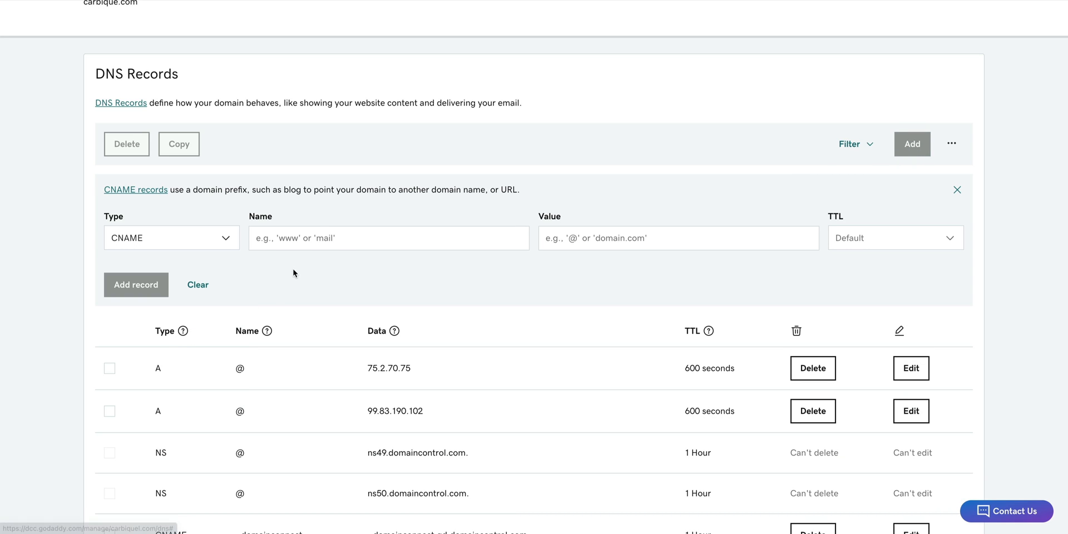
type("w")
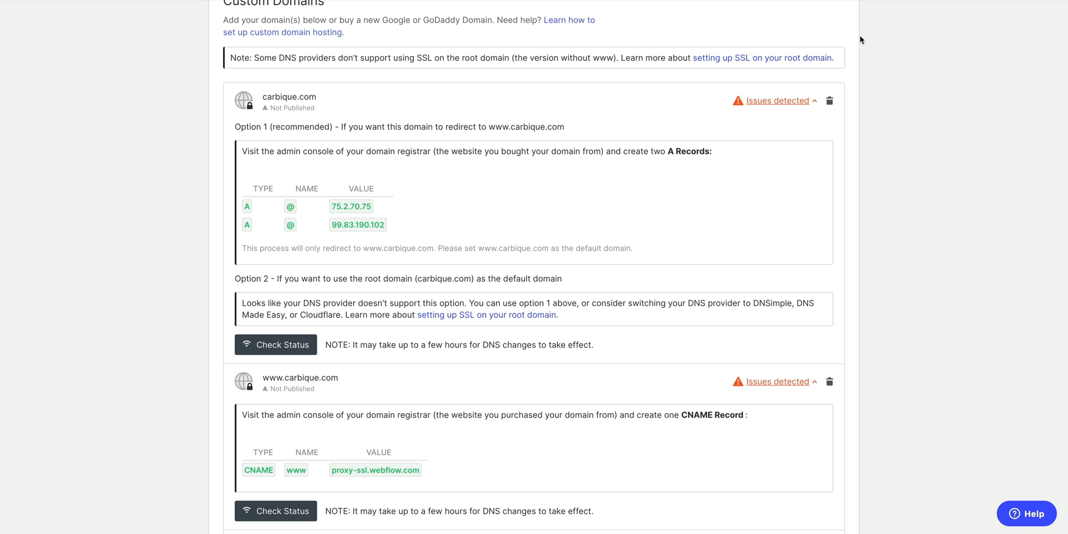
mouse_move(299, 378)
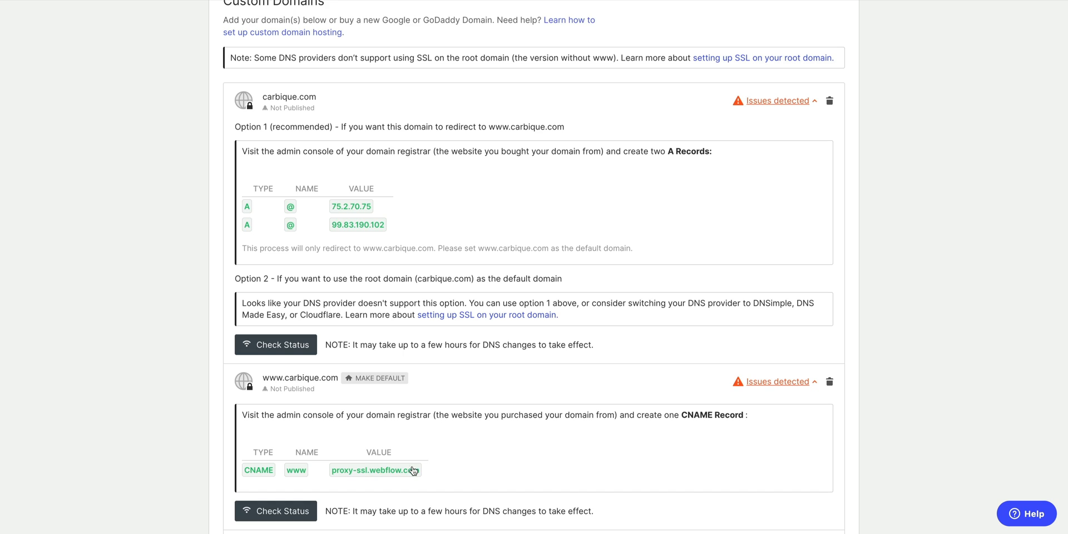
left_click(374, 471)
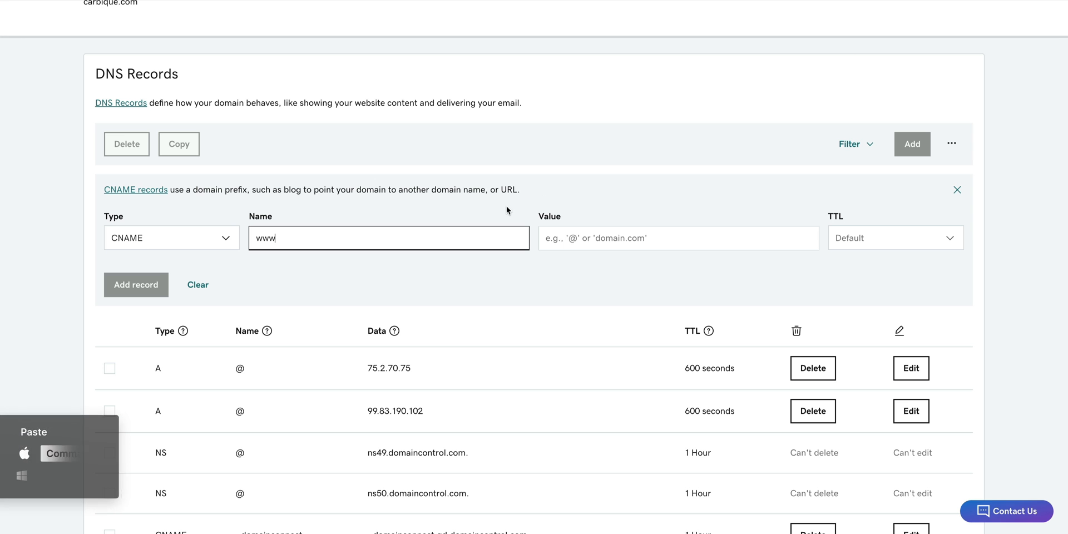
type("proxy-ssl.webflow.com")
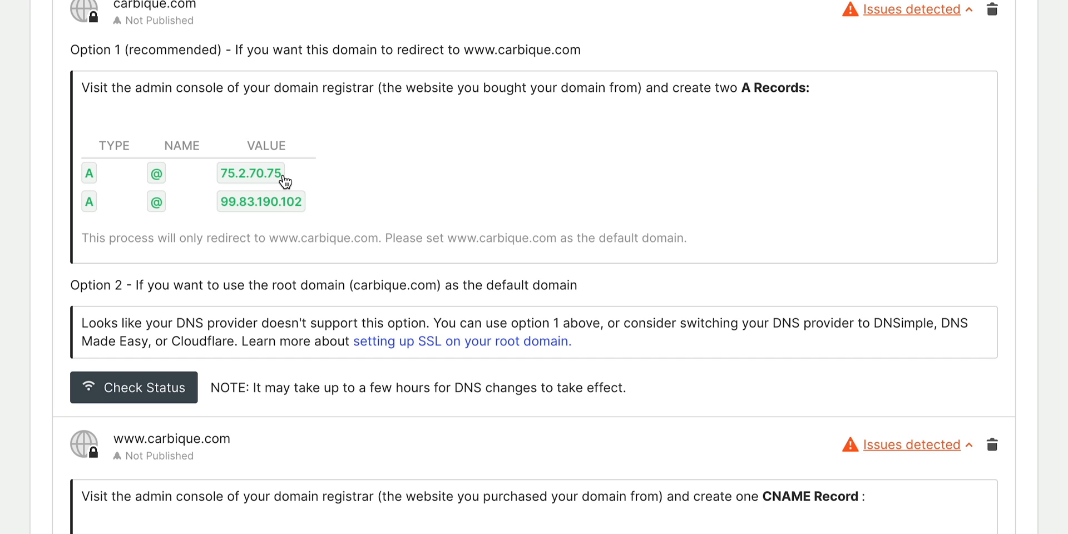
scroll("up", 3)
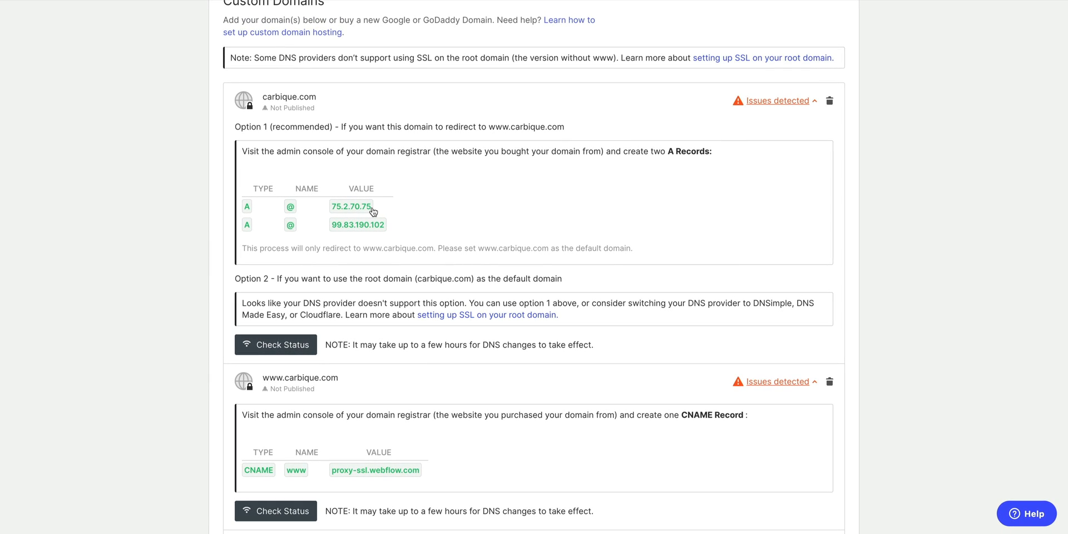
mouse_move(365, 215)
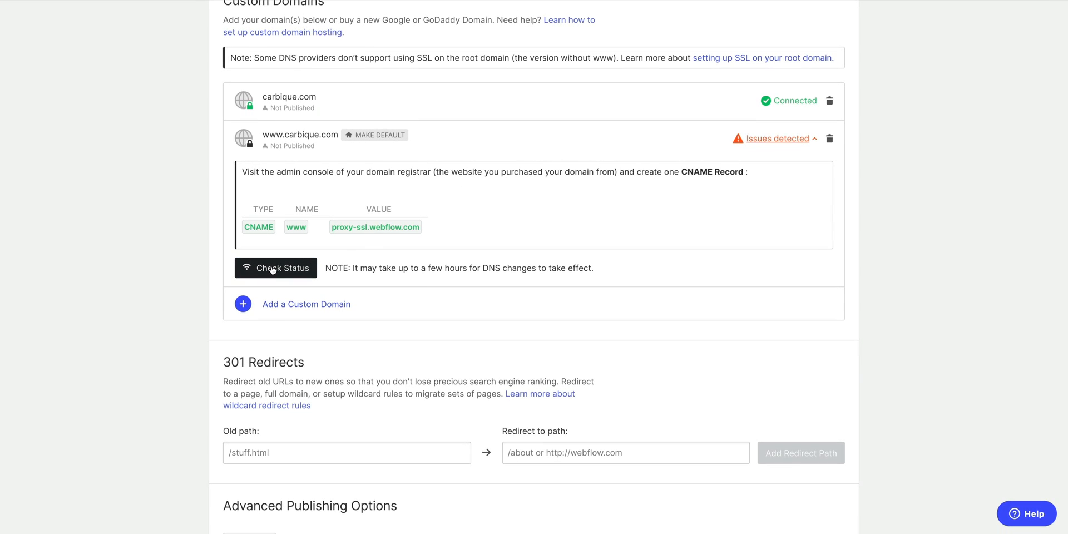
left_click(276, 268)
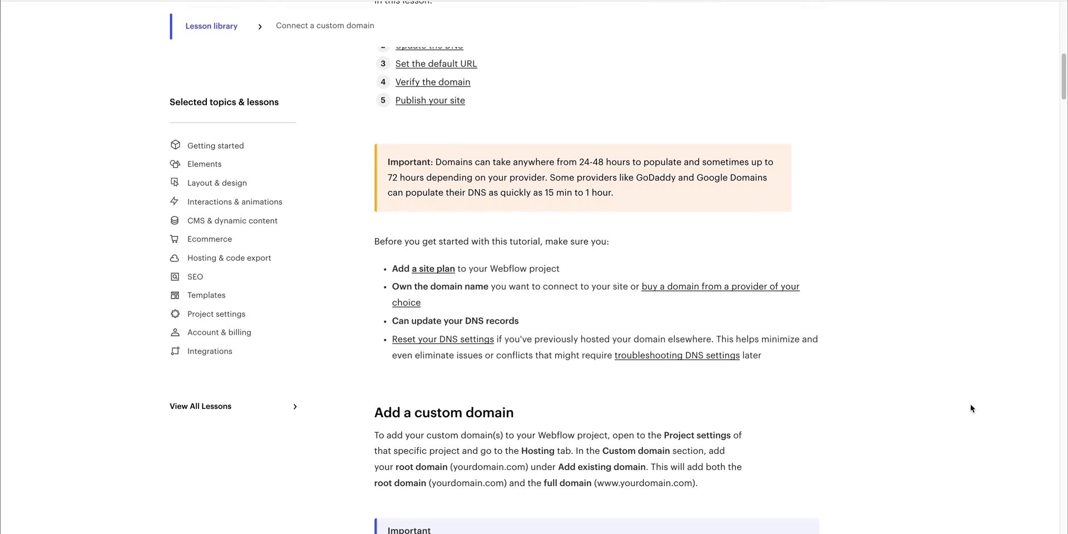
- Scroll the Connect a custom domain lesson down to the Add a custom domain section
scroll("down", 3)
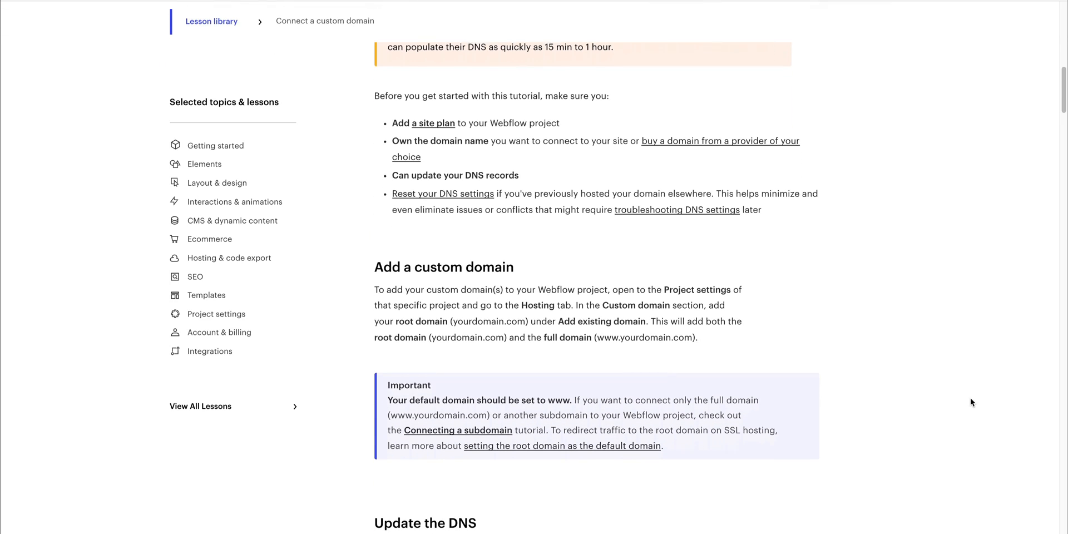
scroll("down", 3)
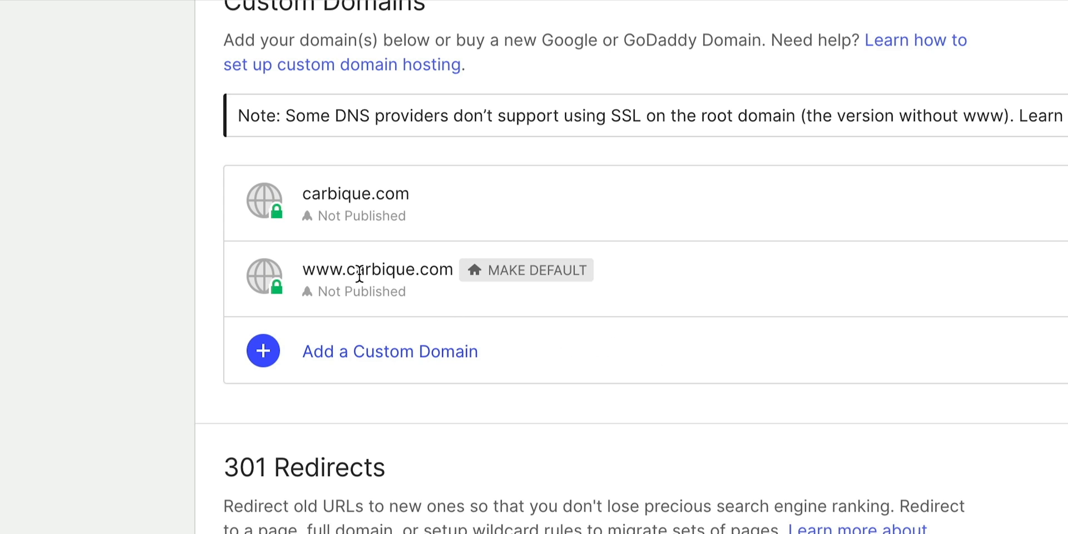
mouse_move(423, 269)
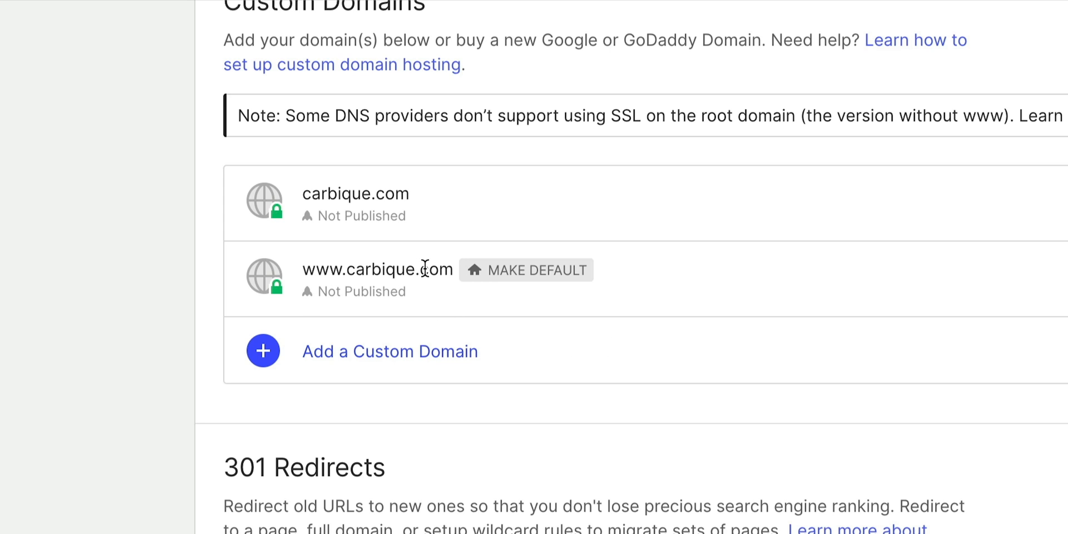
mouse_move(543, 273)
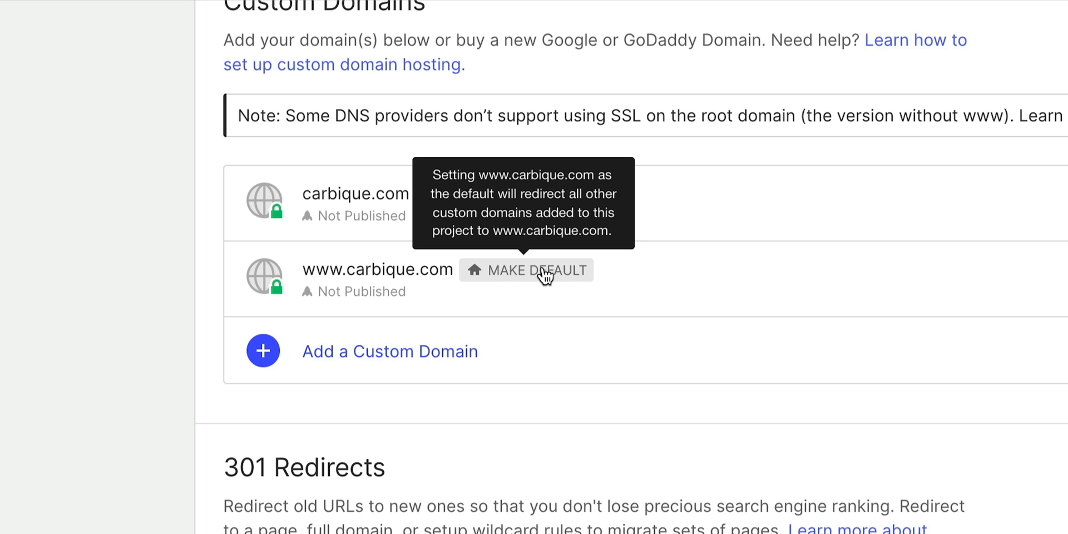
left_click(526, 269)
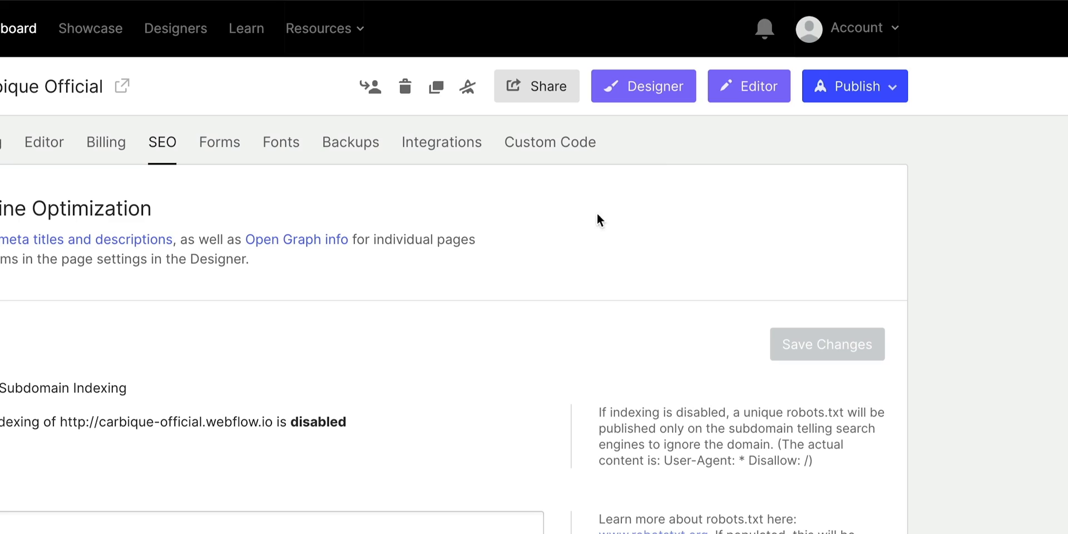
left_click(854, 86)
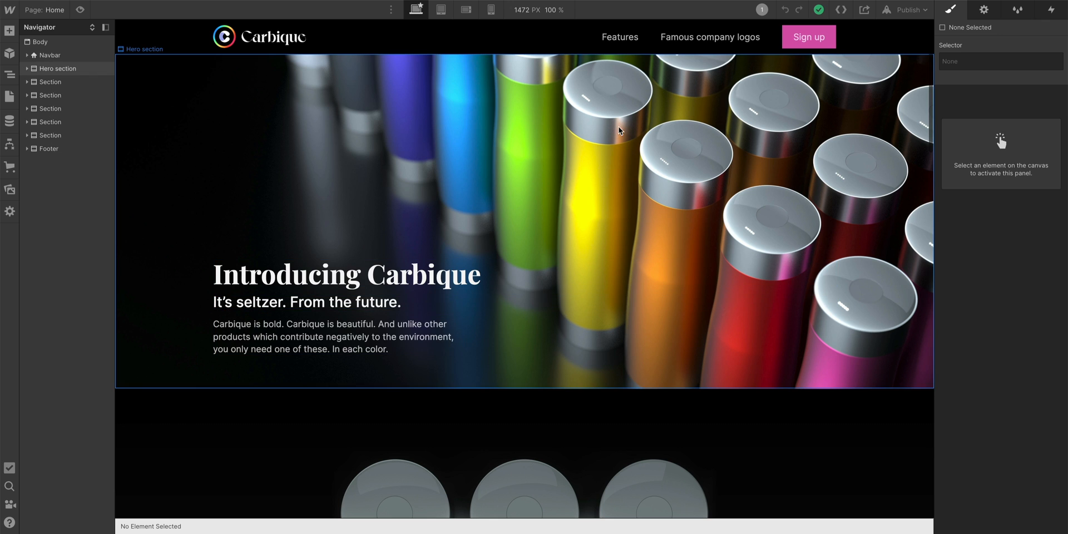
left_click(905, 10)
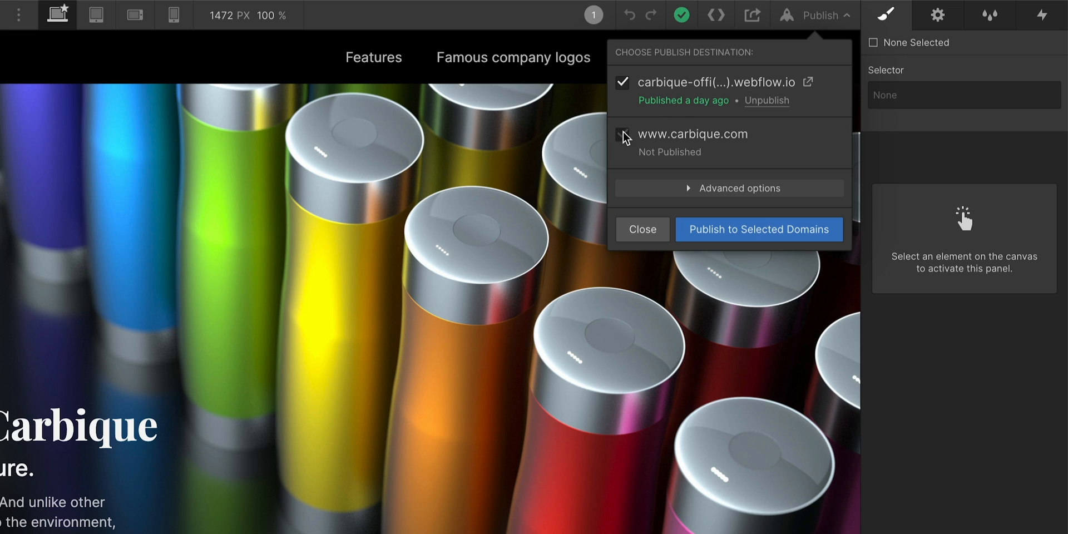
left_click(622, 133)
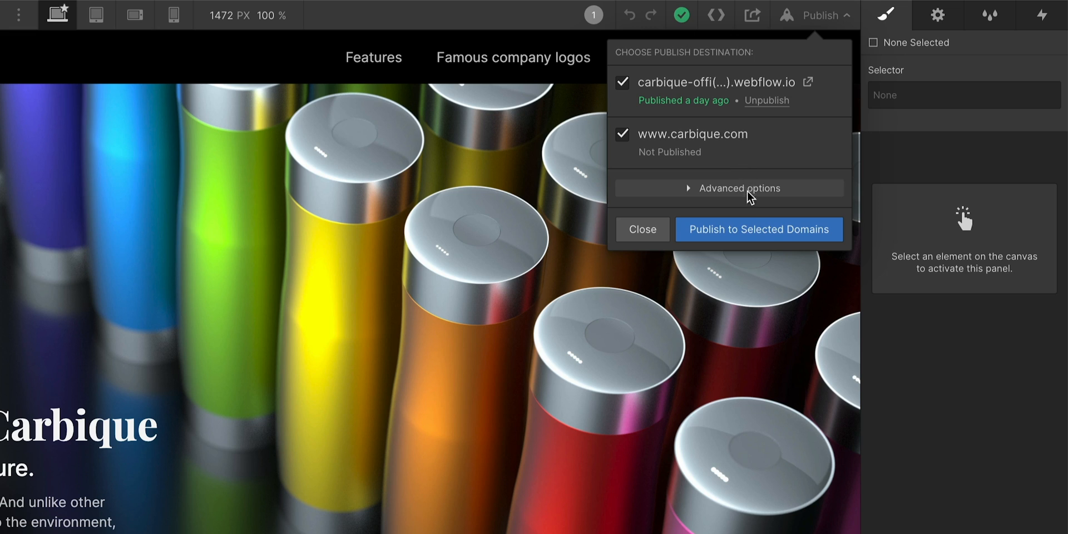
mouse_move(759, 229)
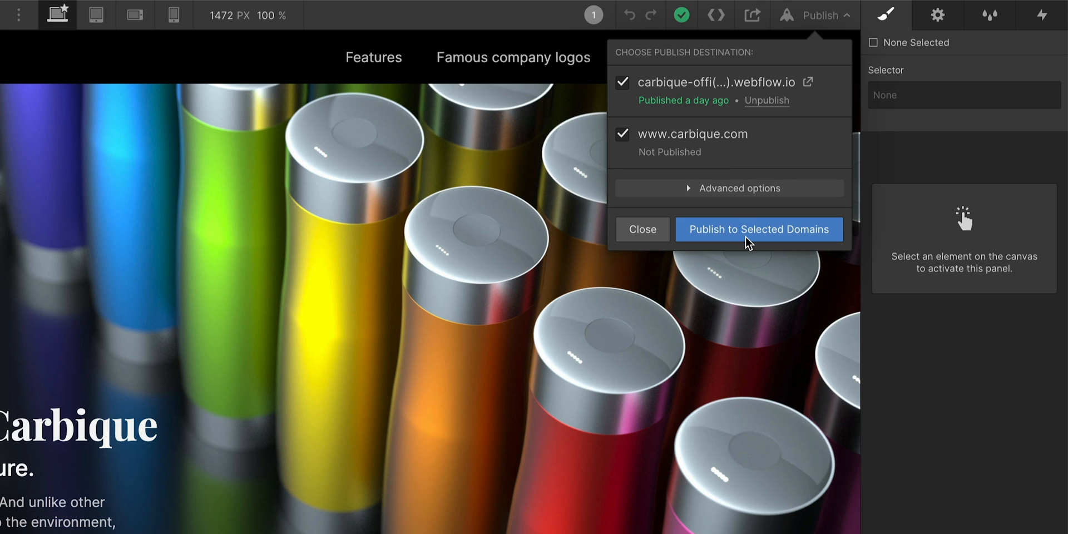
left_click(759, 228)
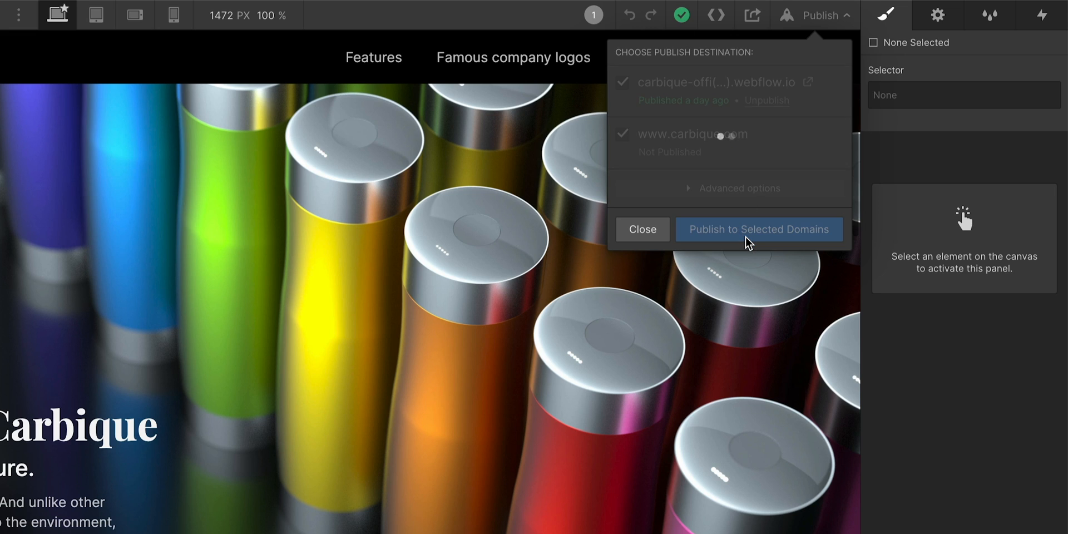
left_click(759, 228)
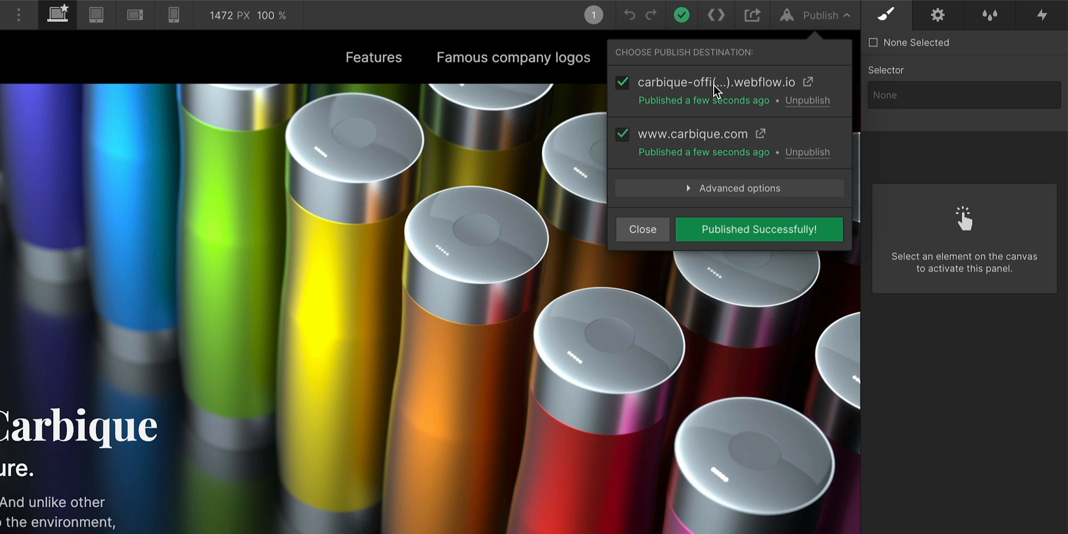
mouse_move(701, 141)
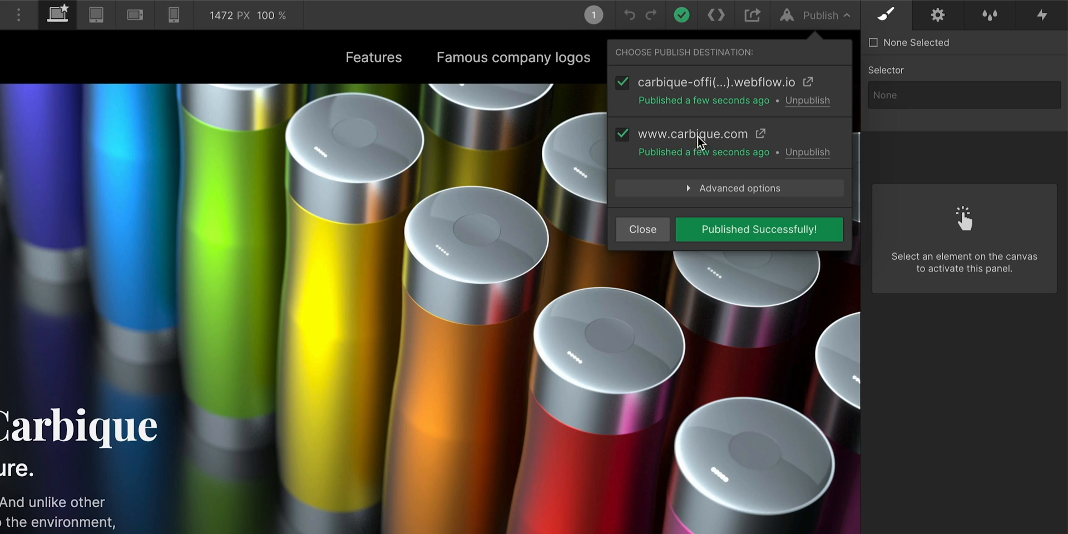
left_click(621, 133)
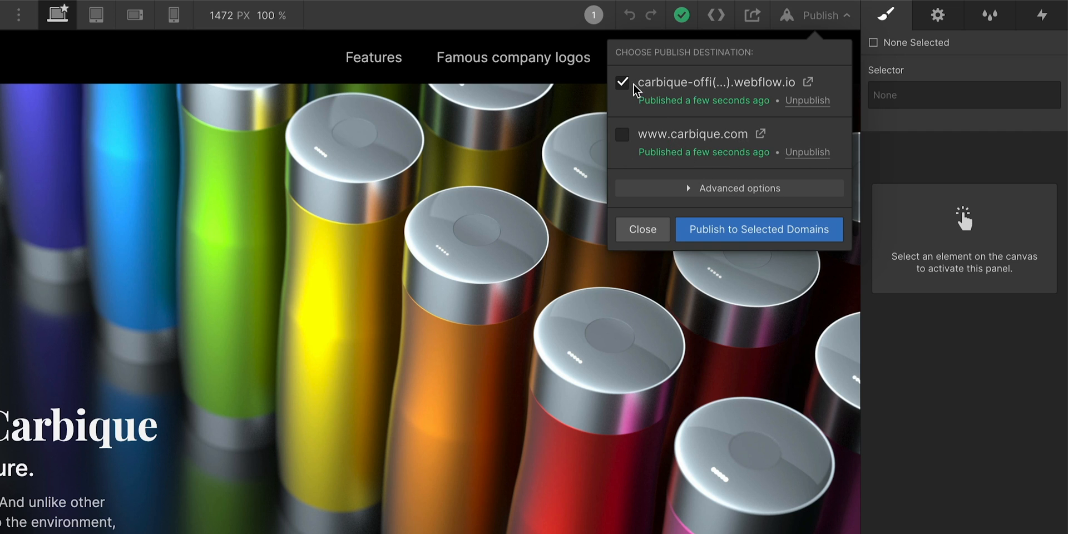
mouse_move(629, 113)
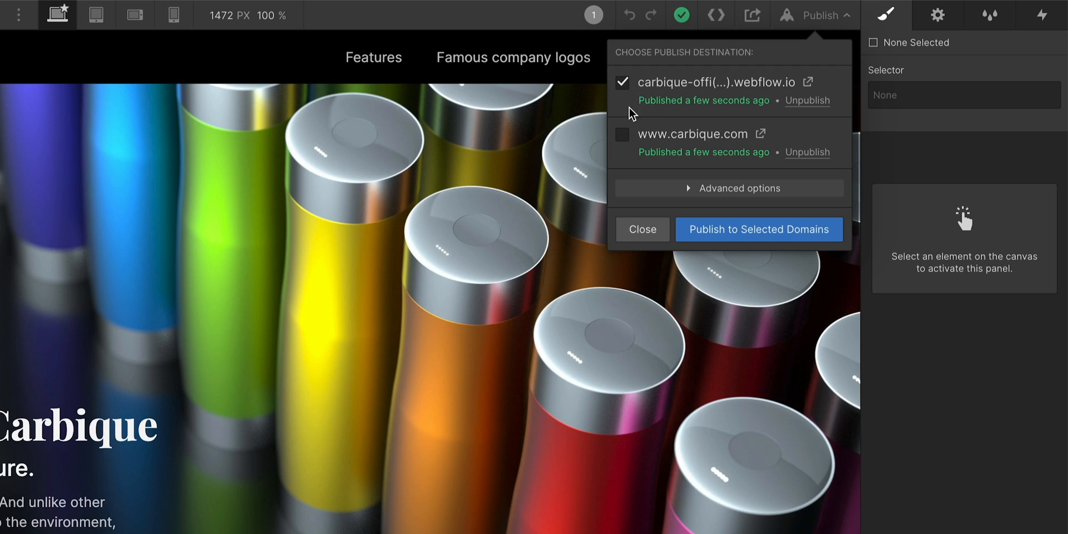
mouse_move(746, 93)
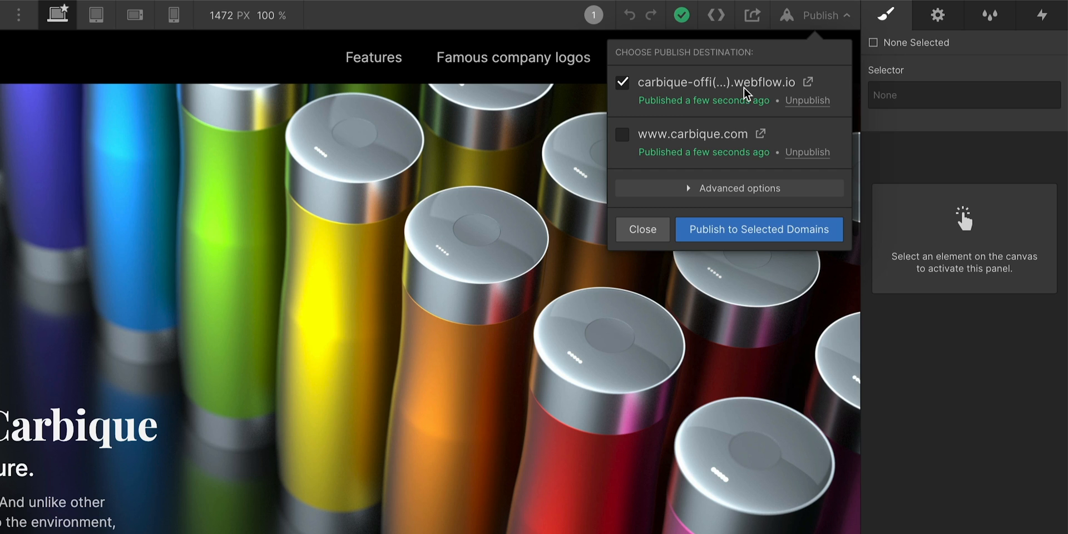
left_click(621, 134)
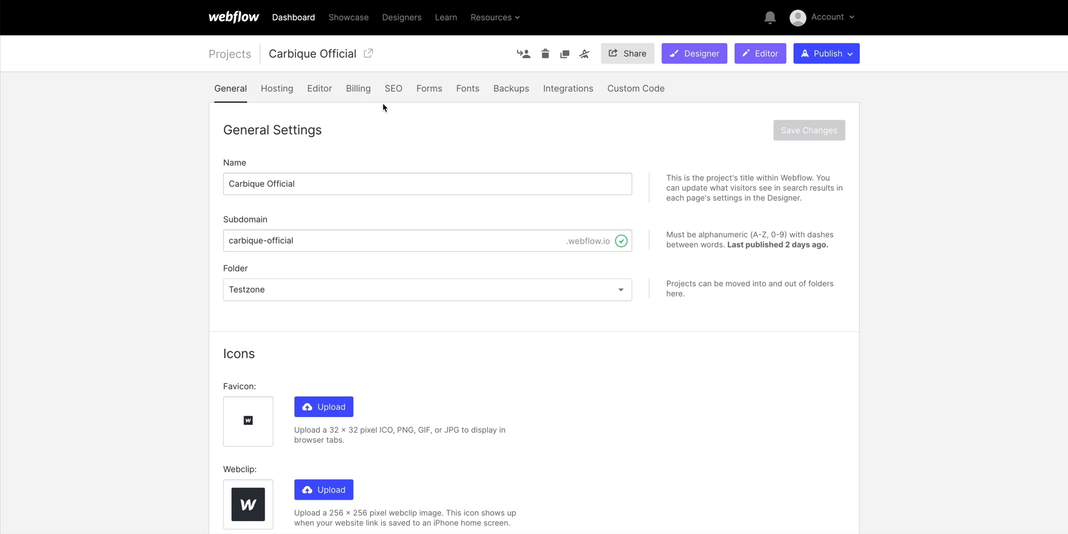
- Review the SEO settings showing indexing of carbique-official.webflow.io disabled
left_click(393, 89)
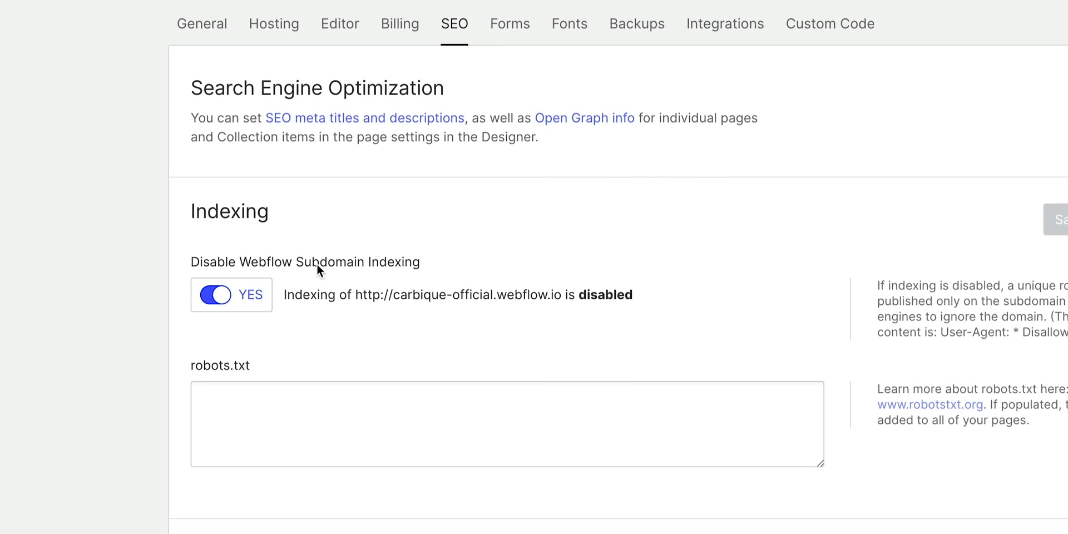
mouse_move(414, 268)
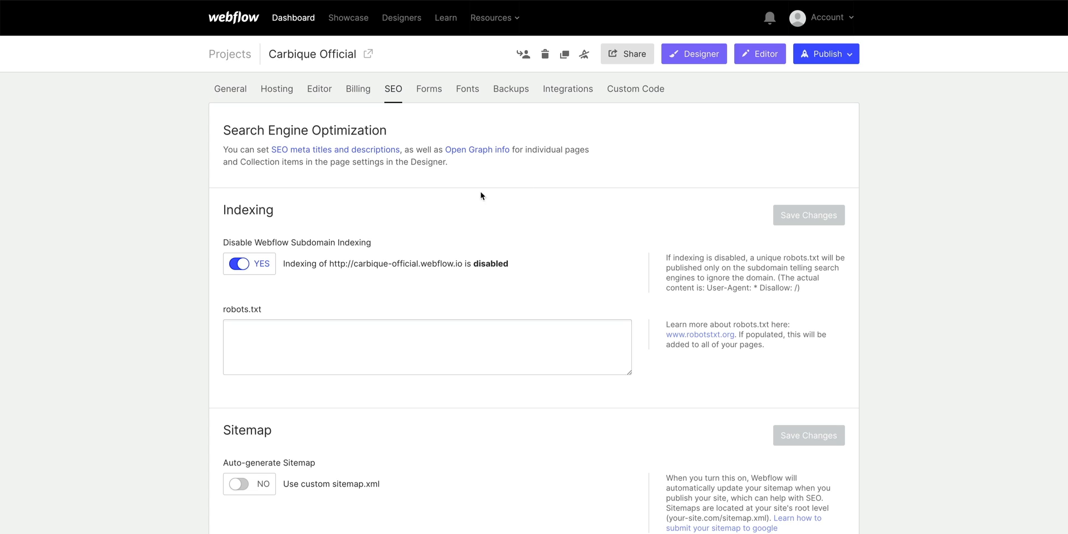
left_click(824, 53)
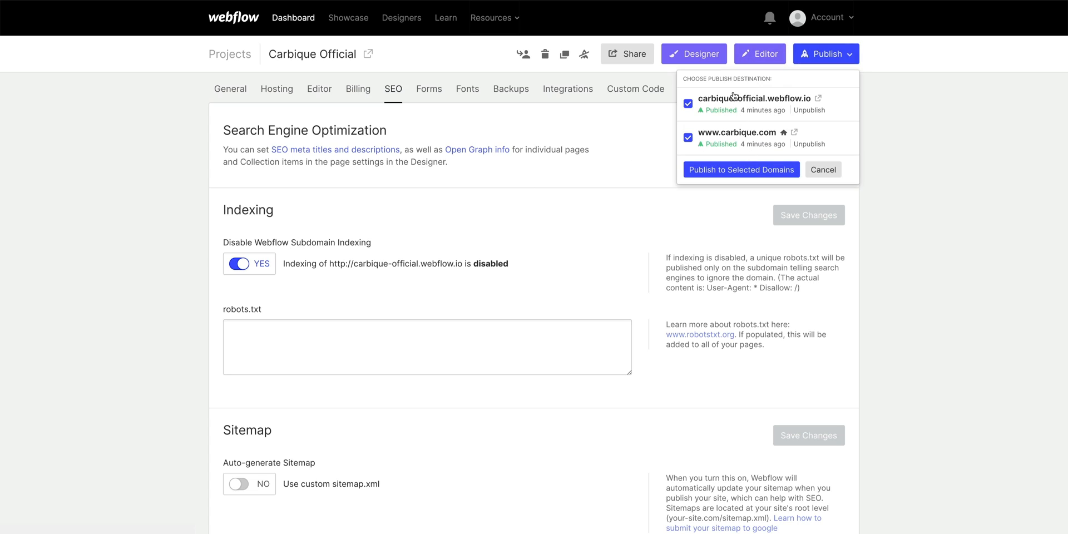
mouse_move(802, 103)
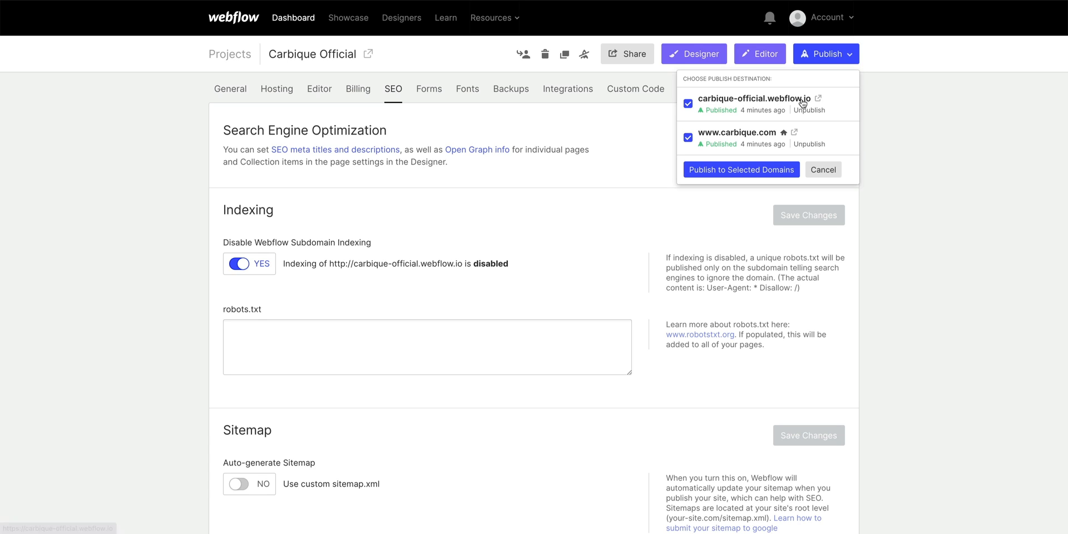
mouse_move(748, 139)
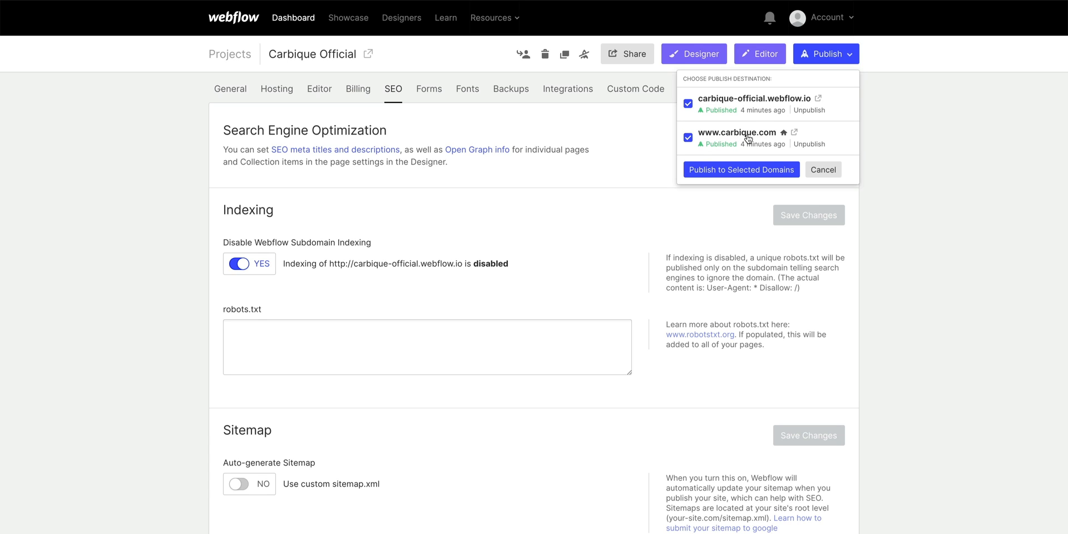
mouse_move(770, 137)
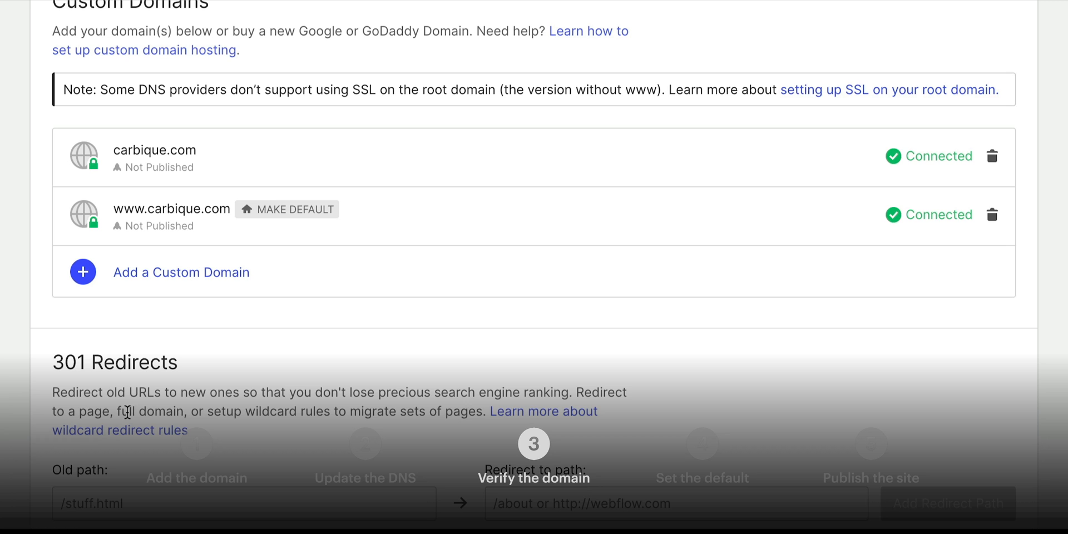
left_click(288, 210)
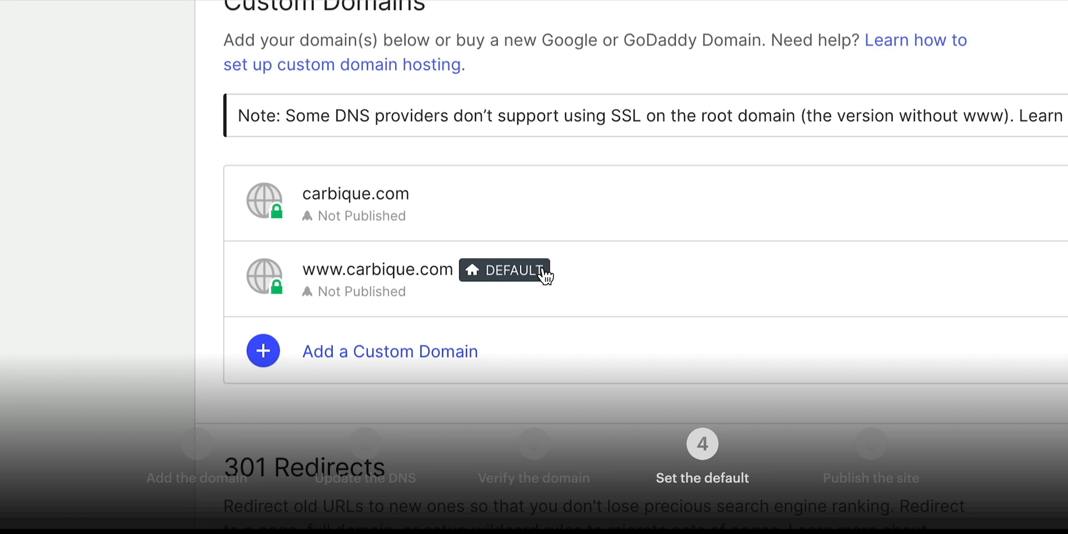